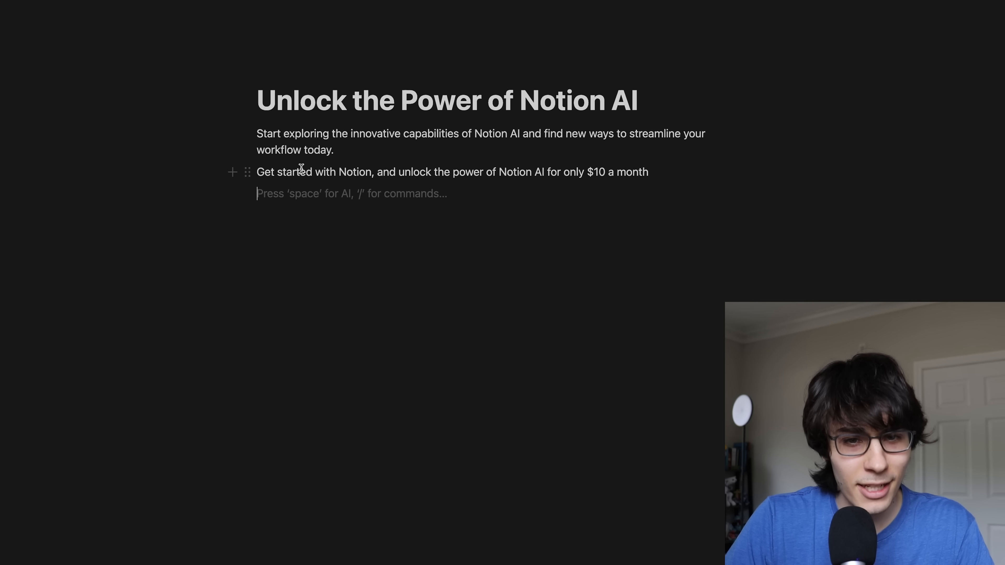
mouse_move(488, 176)
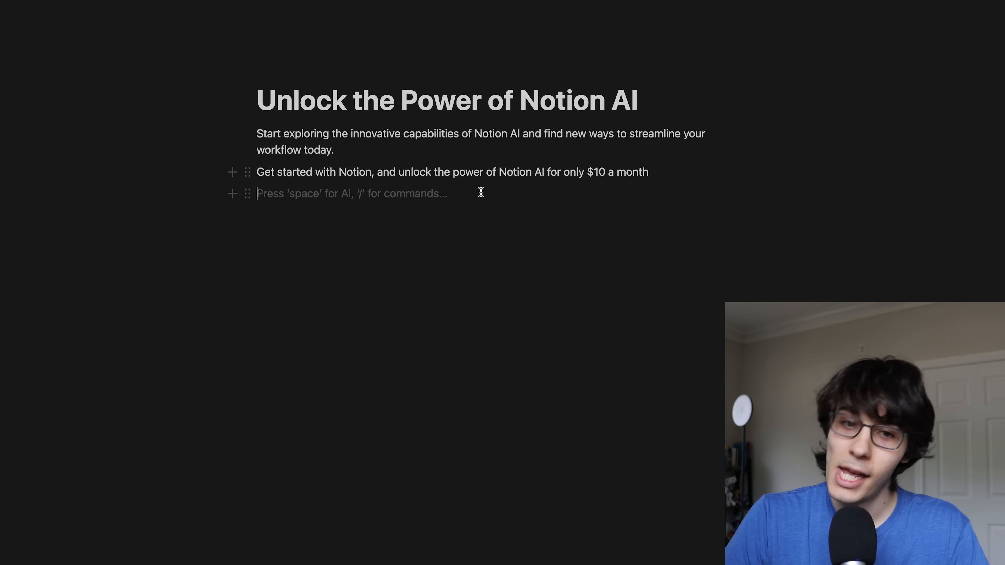
Step: Select the 'Get started with Notion' $10-a-month pricing line for AI reworking
key("space")
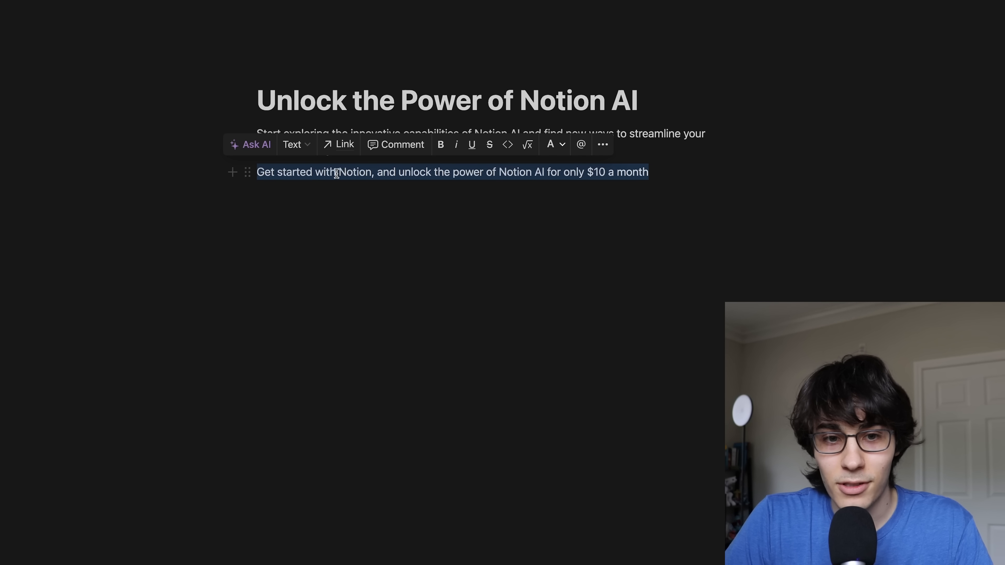
Step: Replace the pricing sentence with a first Ask AI rewrite
left_click(254, 144)
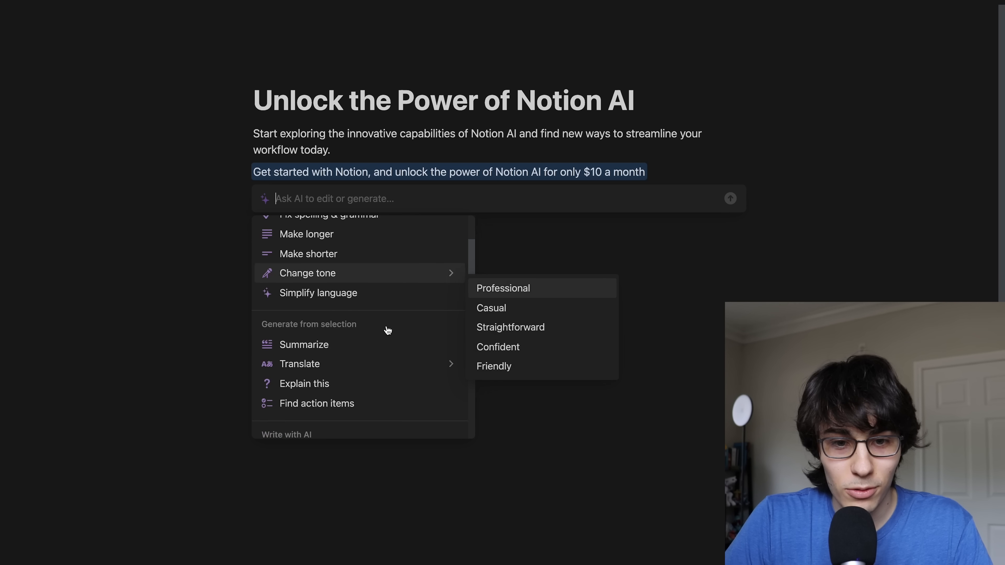
scroll("up", 3)
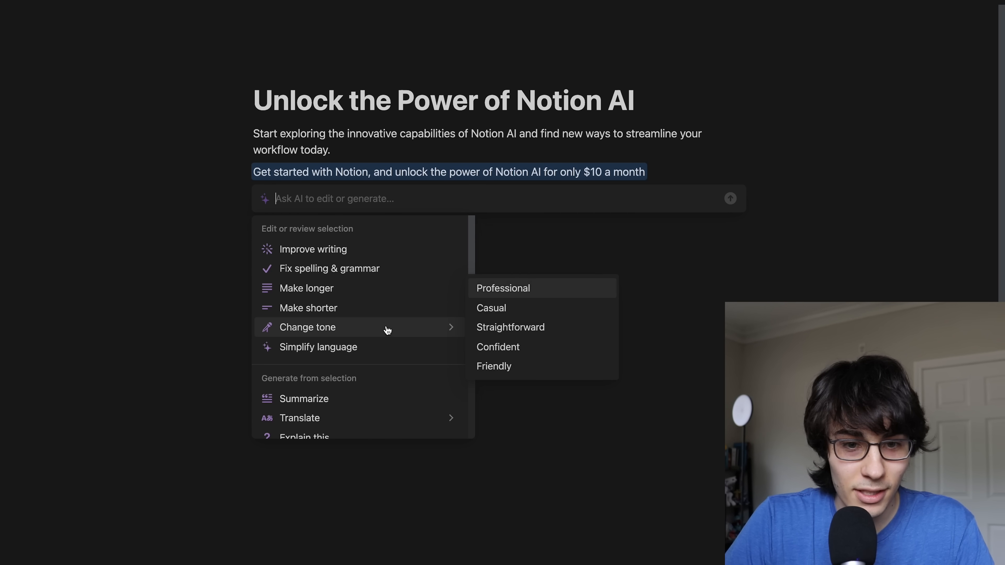
mouse_move(379, 333)
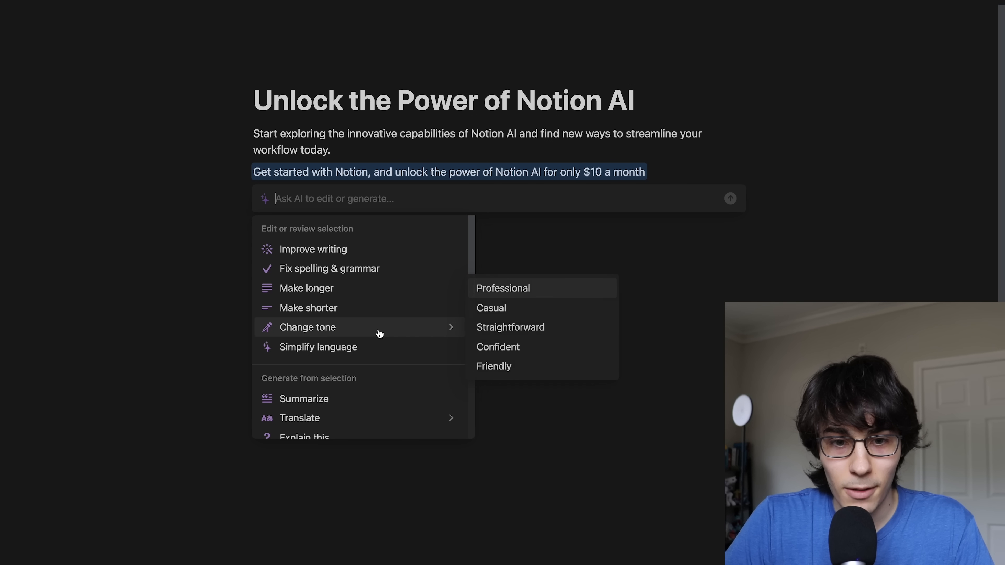
mouse_move(498, 346)
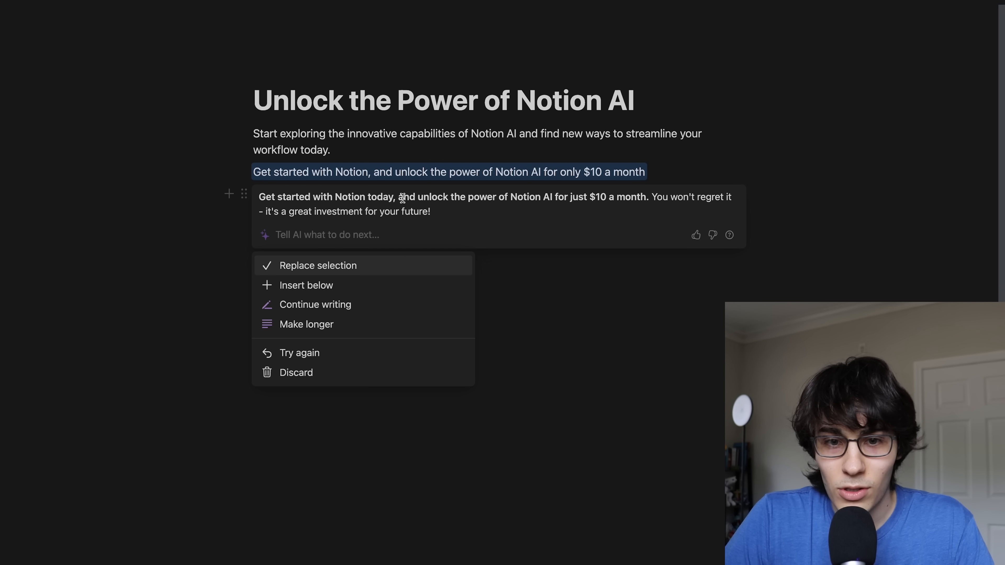
mouse_move(680, 204)
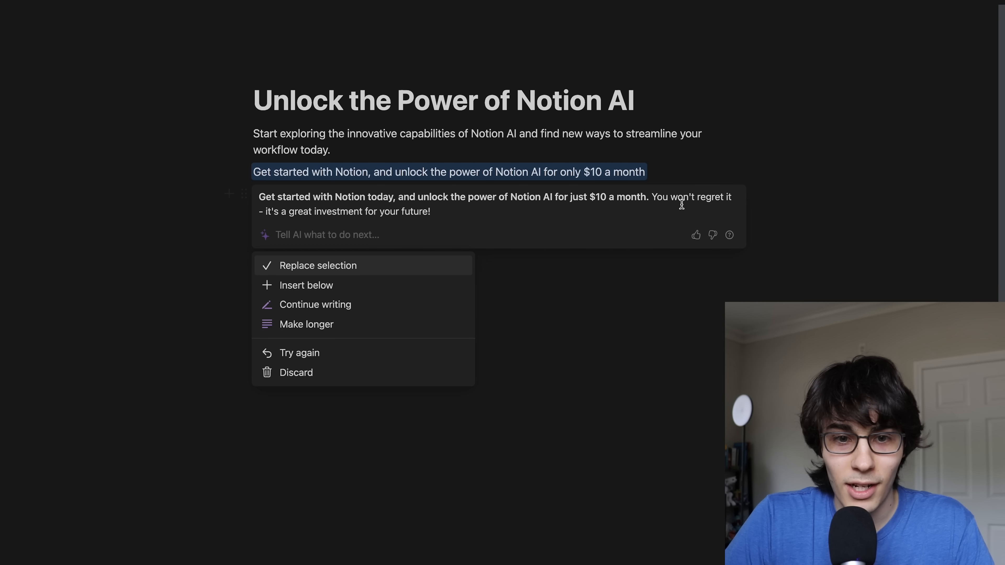
mouse_move(443, 214)
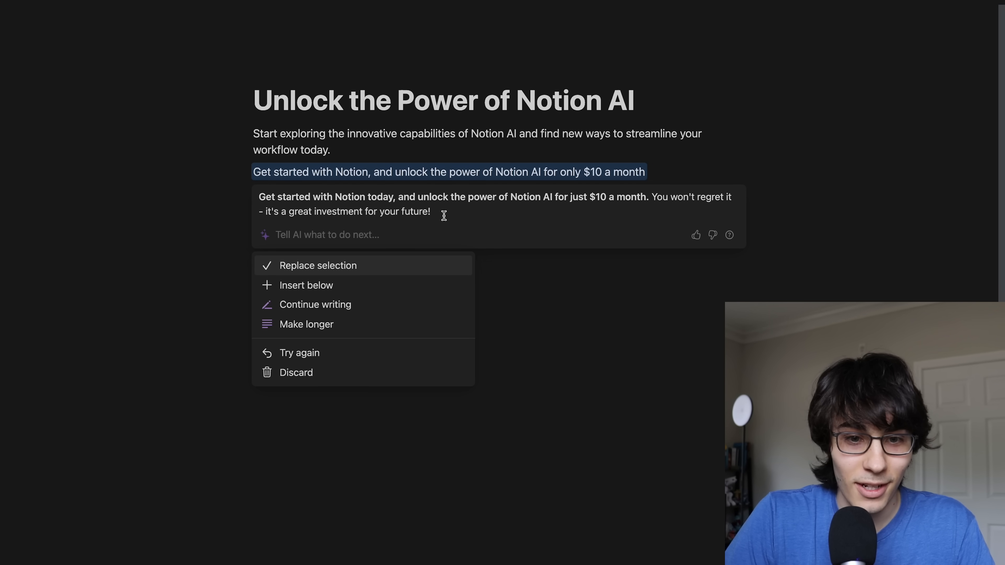
left_click(319, 265)
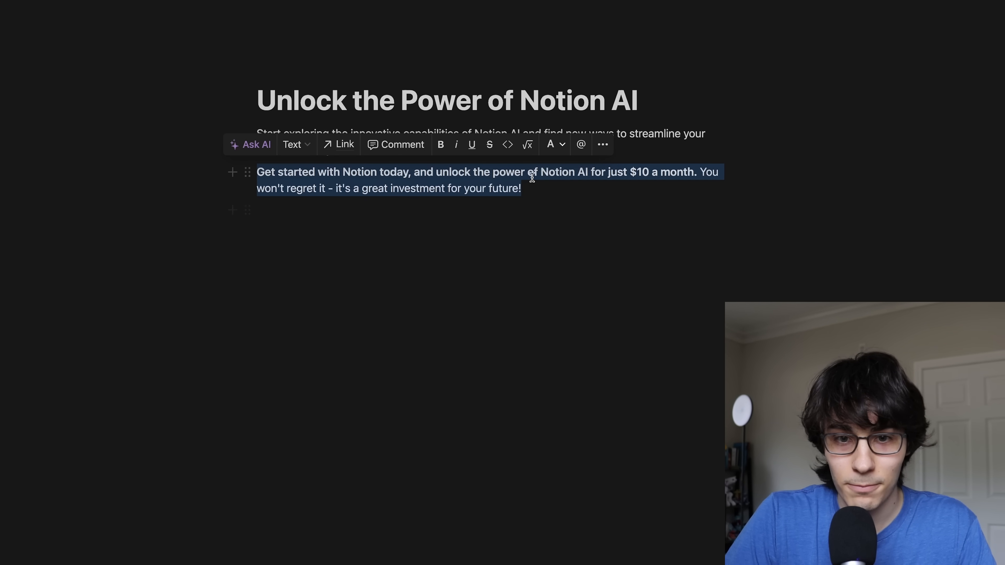
Step: Rewrite the sentence again in a Professional tone and accept it in place
left_click(255, 145)
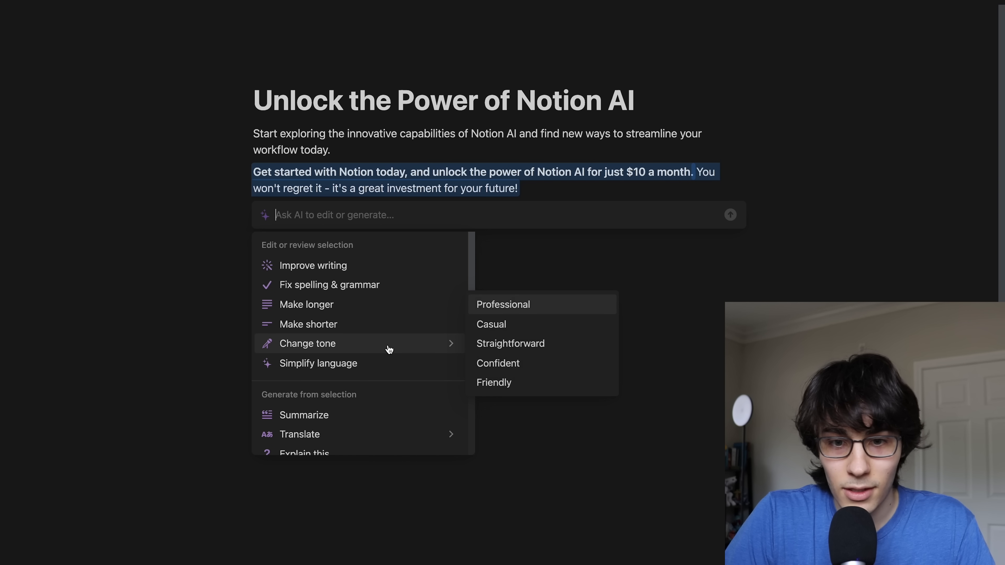
left_click(502, 304)
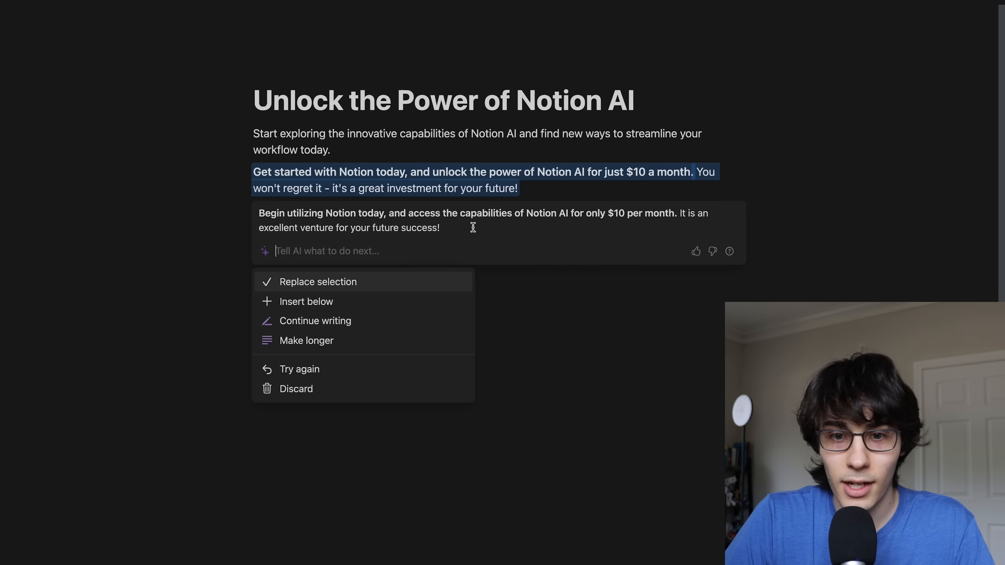
mouse_move(483, 285)
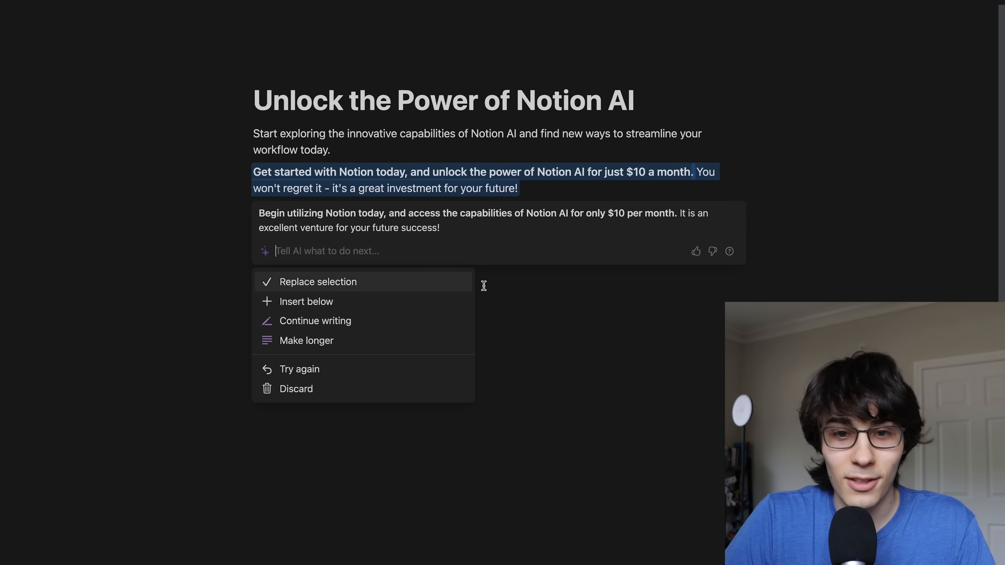
mouse_move(397, 250)
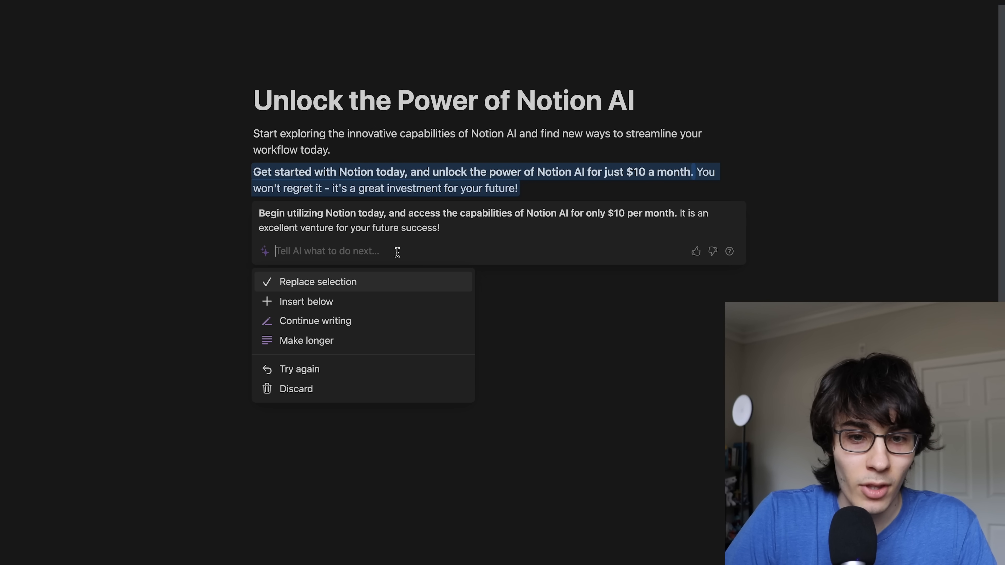
left_click(318, 281)
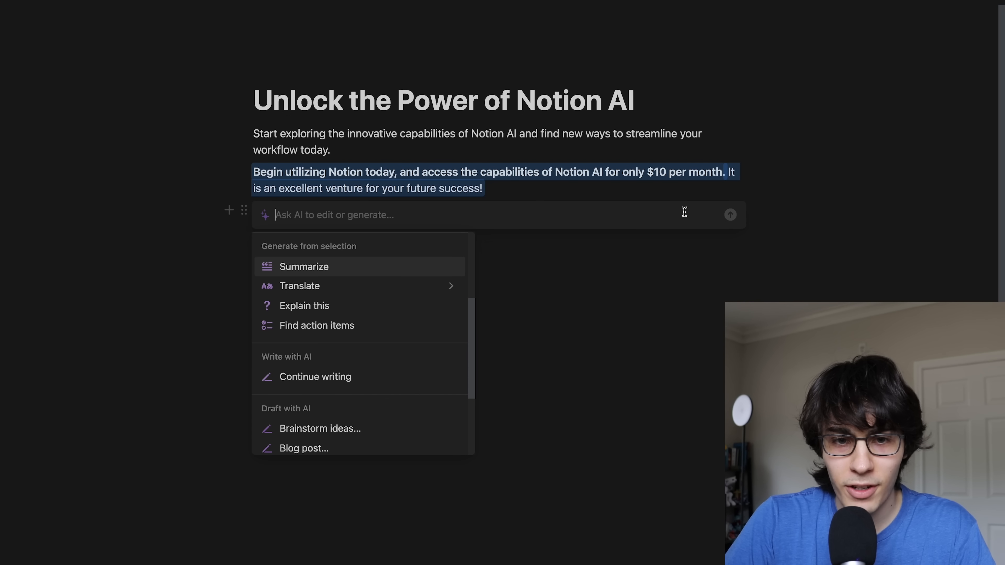
Step: Have AI answer 'why as a programmer should I even care about Notion' and keep the paragraph
key("escape")
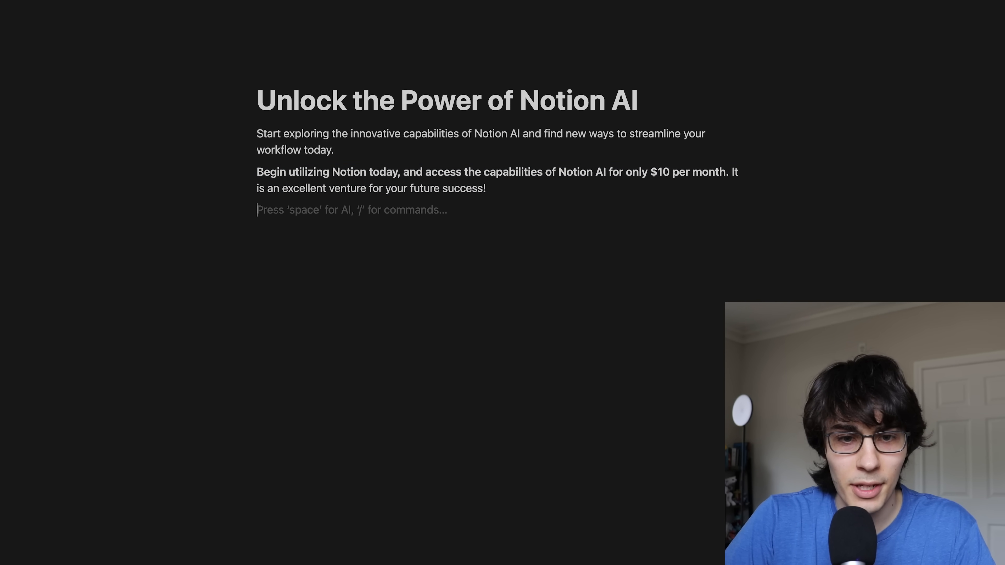
key("space")
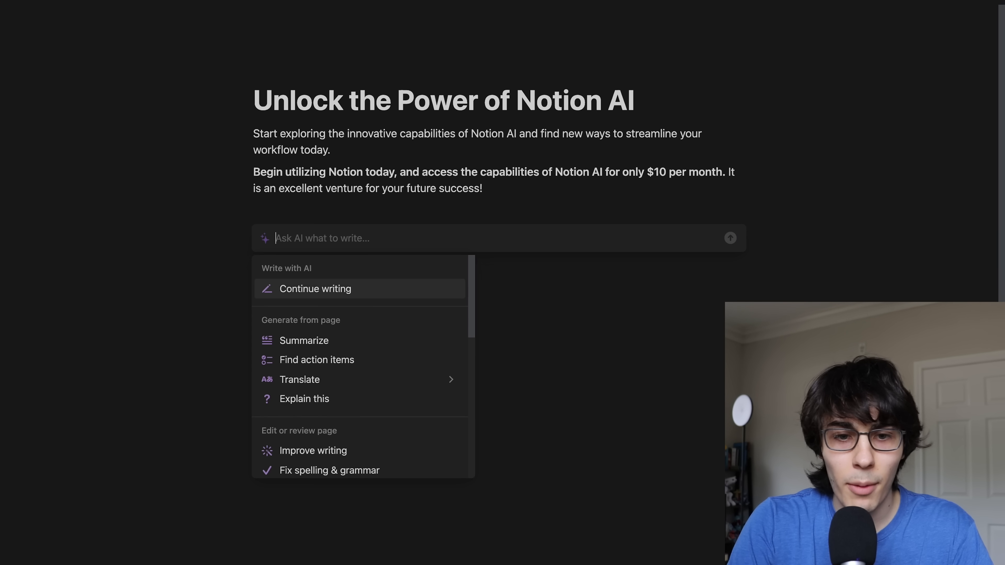
type("why as a prom")
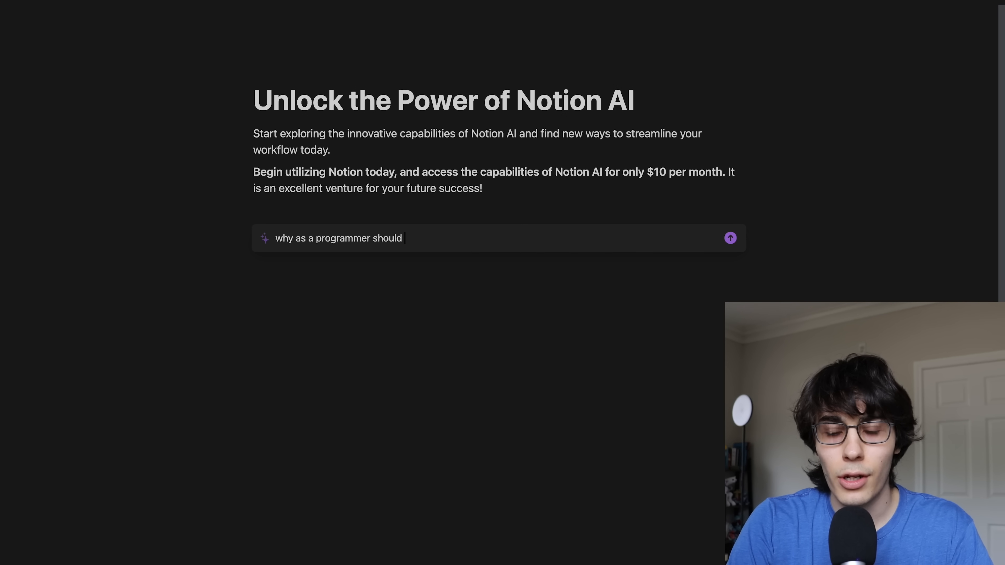
type("I even care about noti")
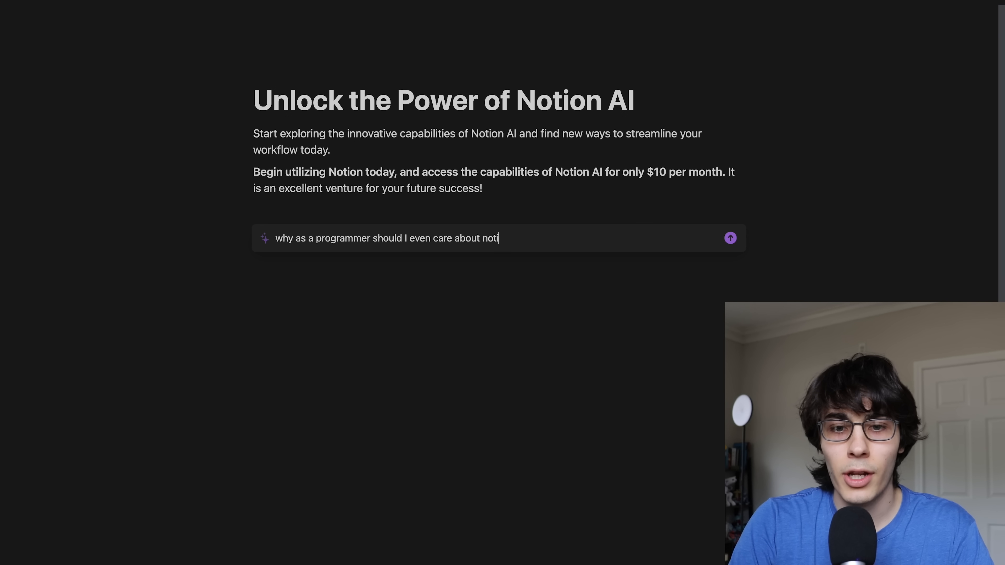
left_click(730, 238)
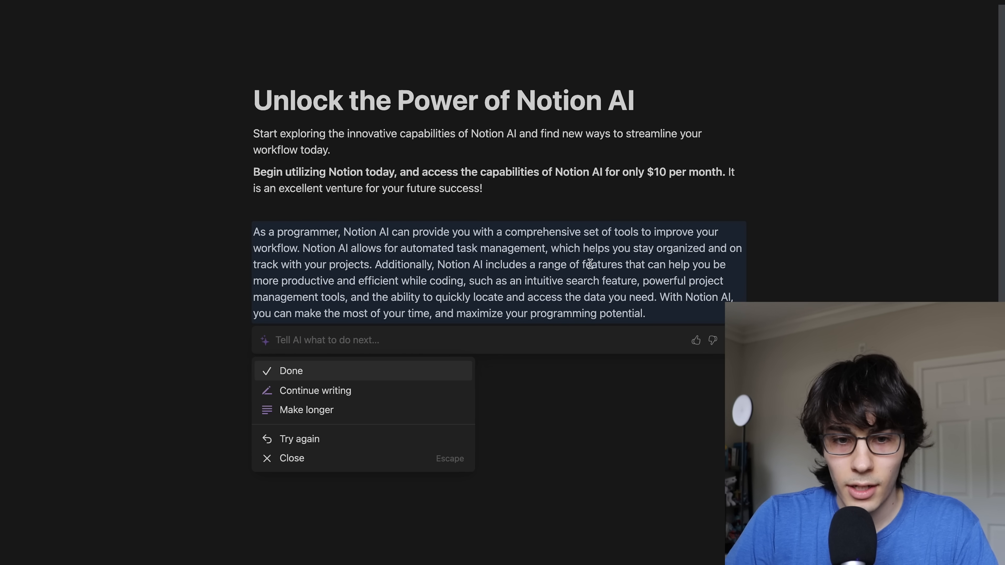
mouse_move(379, 381)
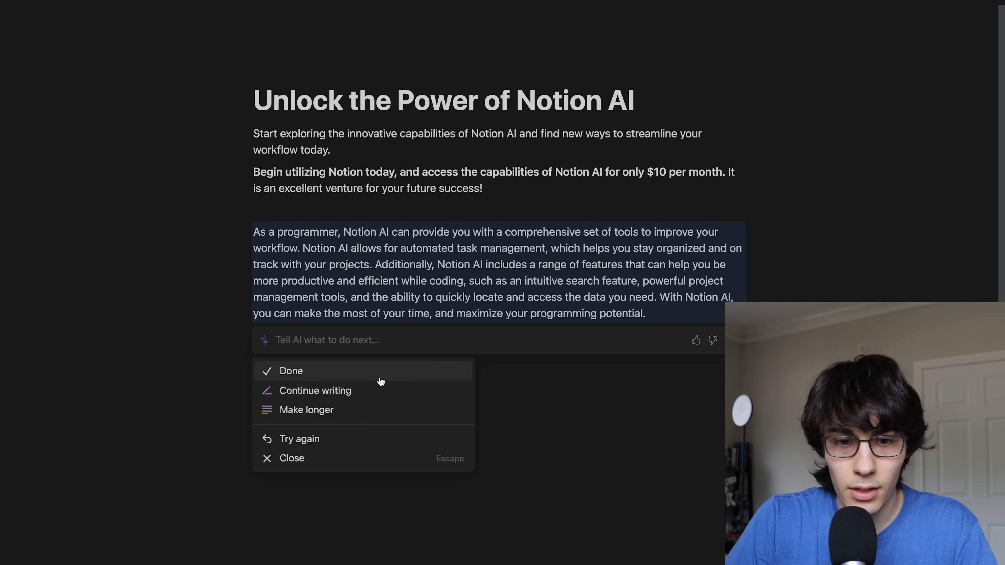
left_click(290, 371)
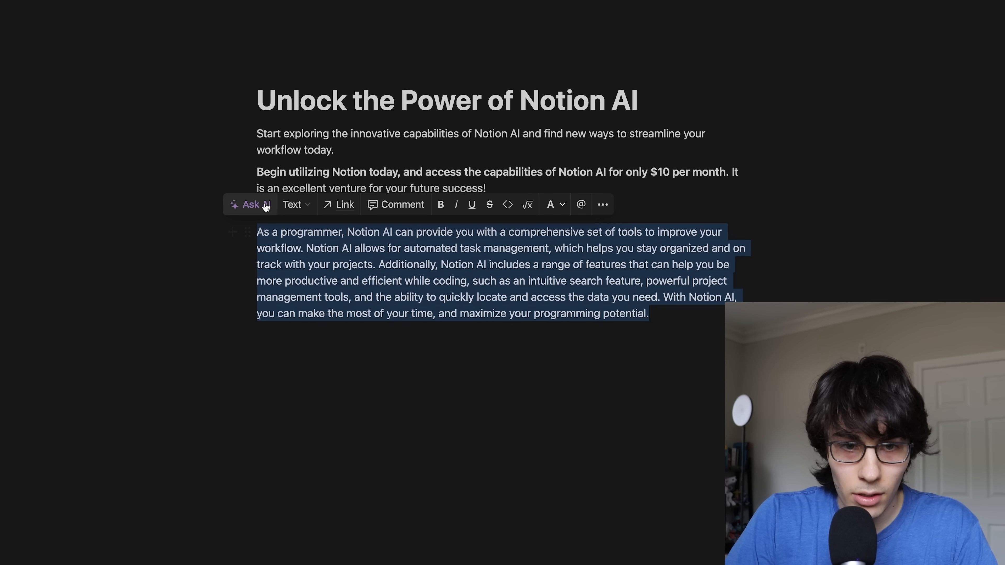
Step: Replace the new paragraph with a shorter AI version via Make shorter
left_click(249, 205)
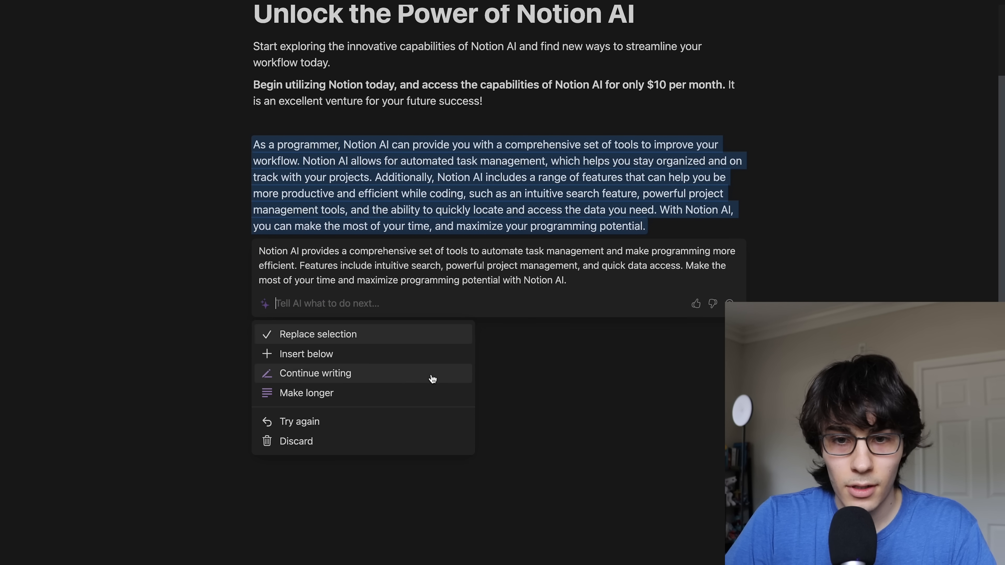
left_click(318, 334)
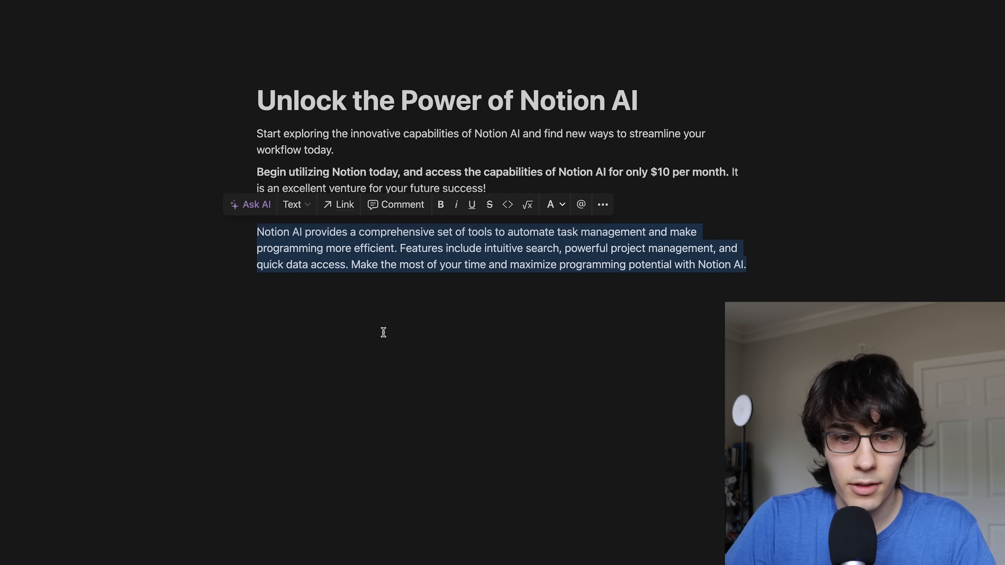
left_click(647, 191)
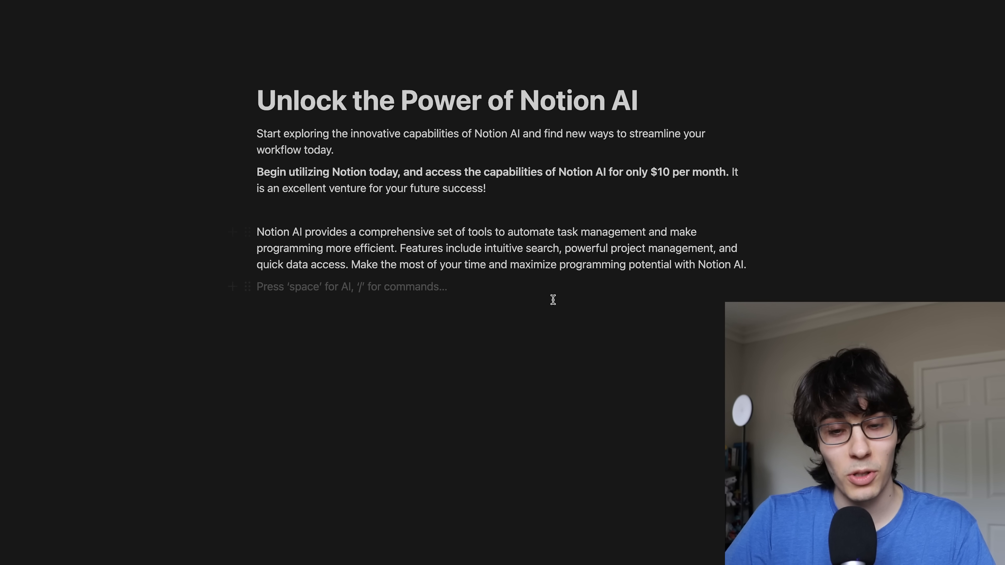
mouse_move(530, 289)
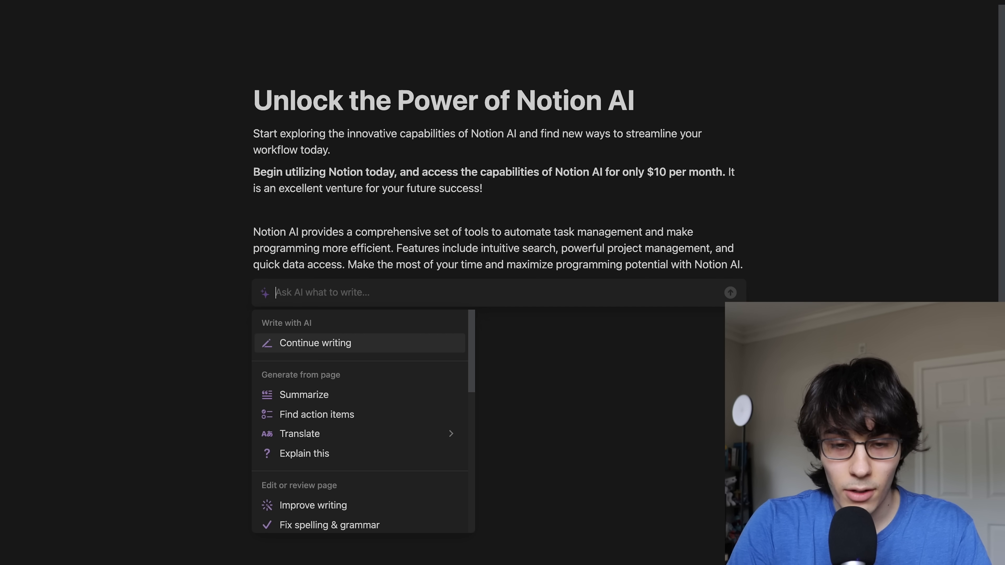
type("write")
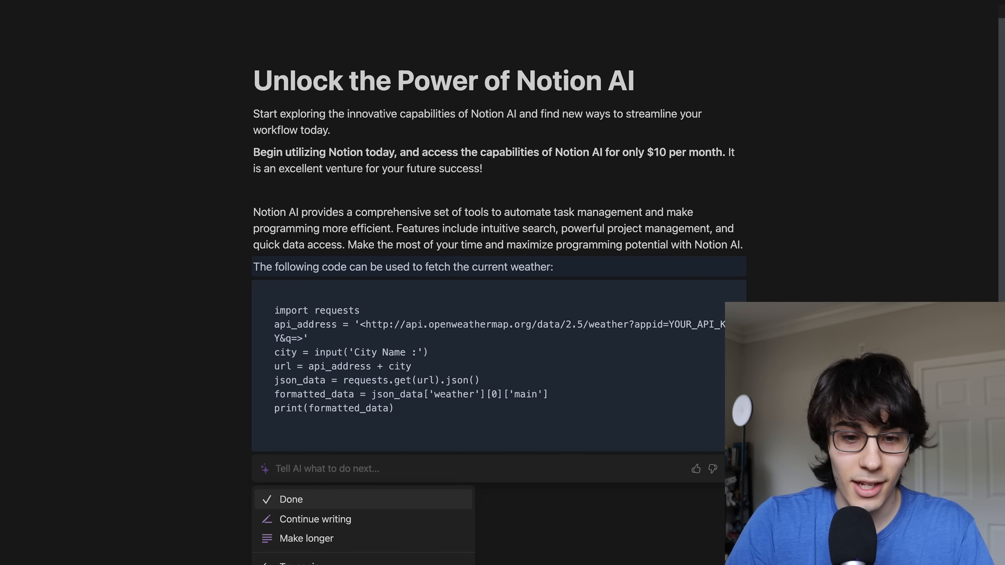
left_click(290, 499)
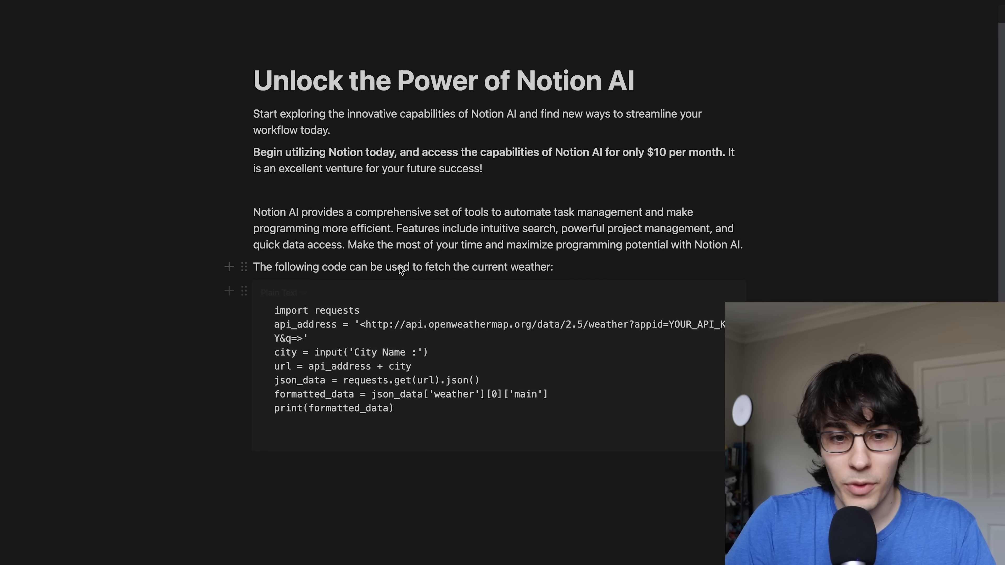
scroll("down", 3)
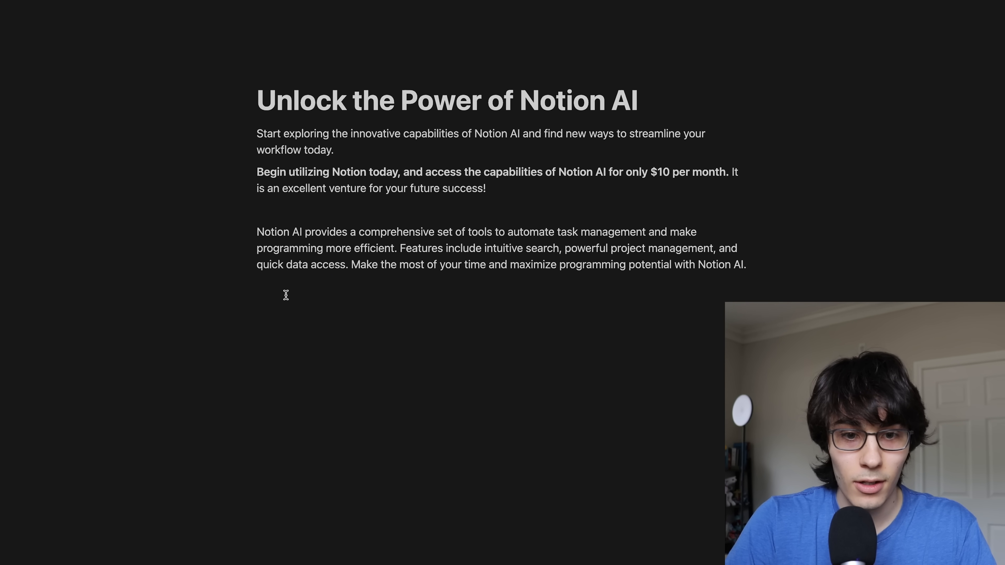
Step: Ask AI for a React Native play-sound code snippet and set the code block to JavaScript
type("how")
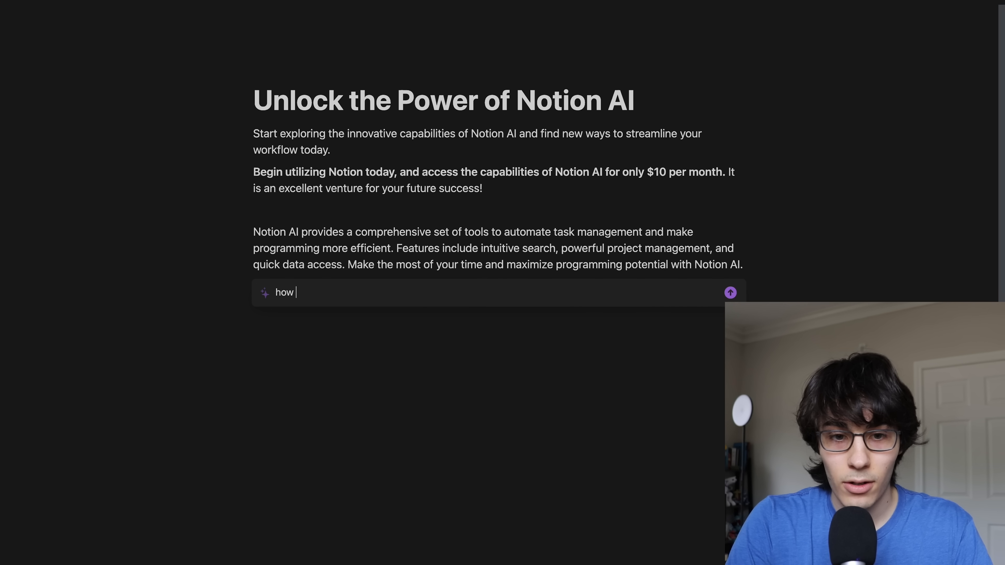
type("get I play")
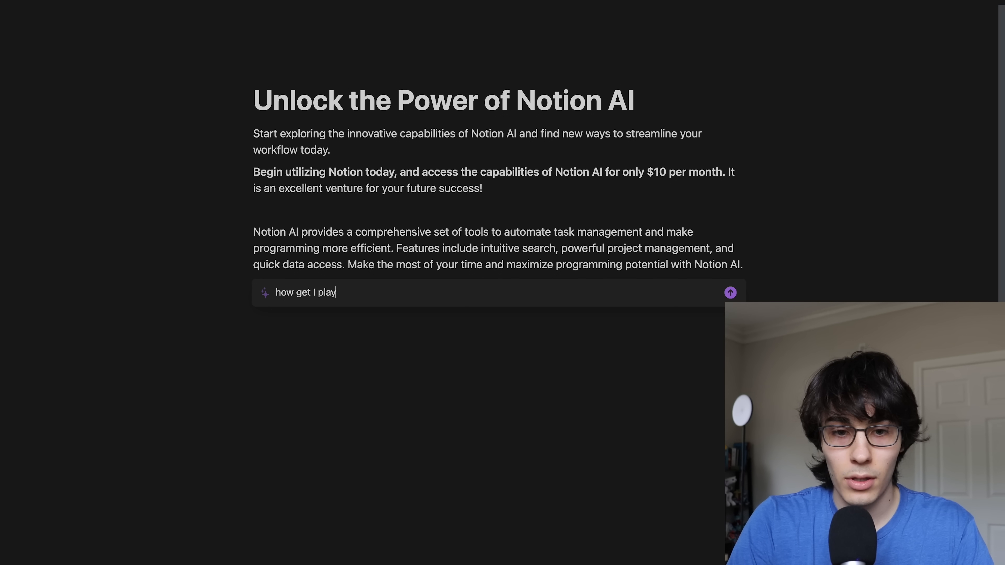
type("sound in react native")
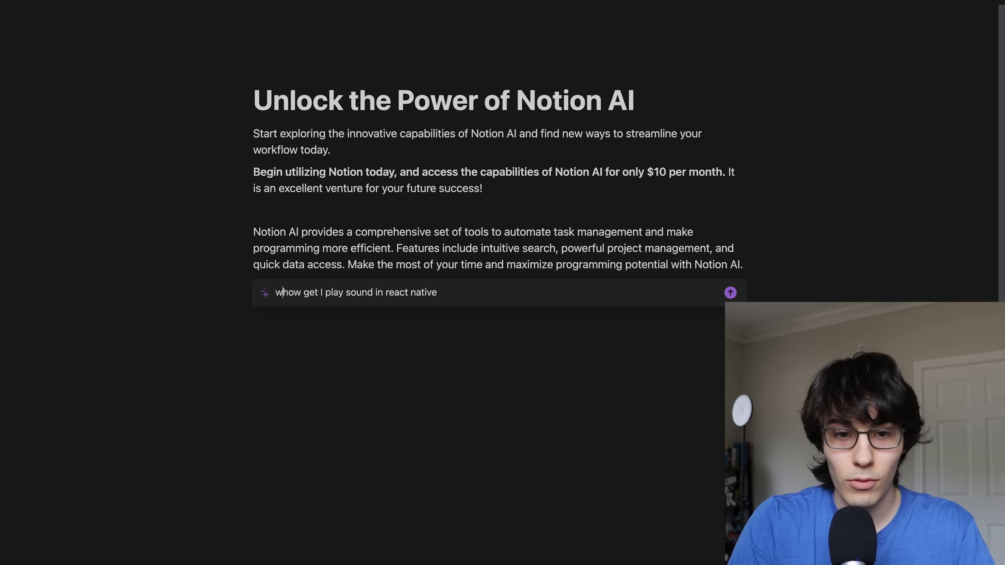
type("write me a code sn")
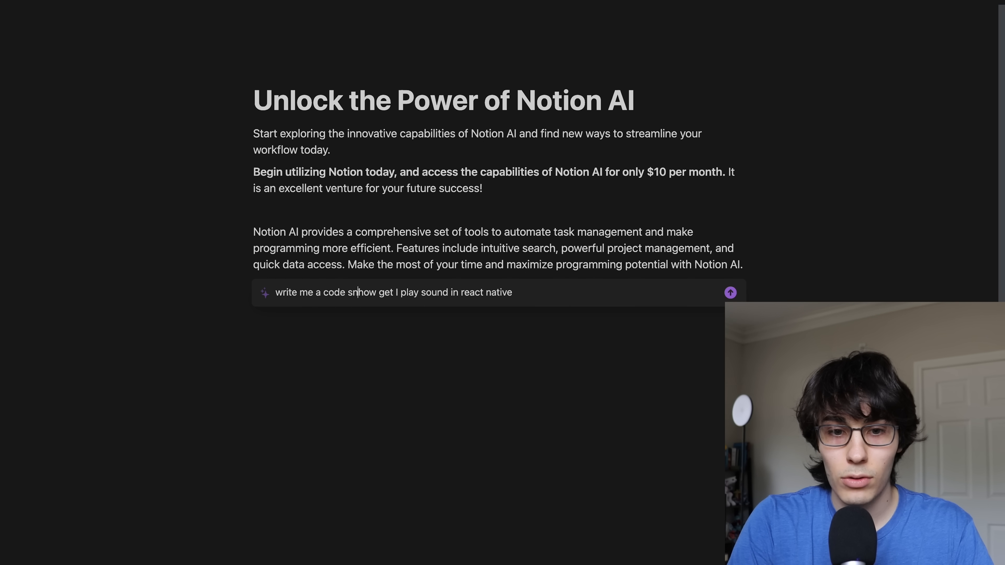
left_click(730, 292)
type("j")
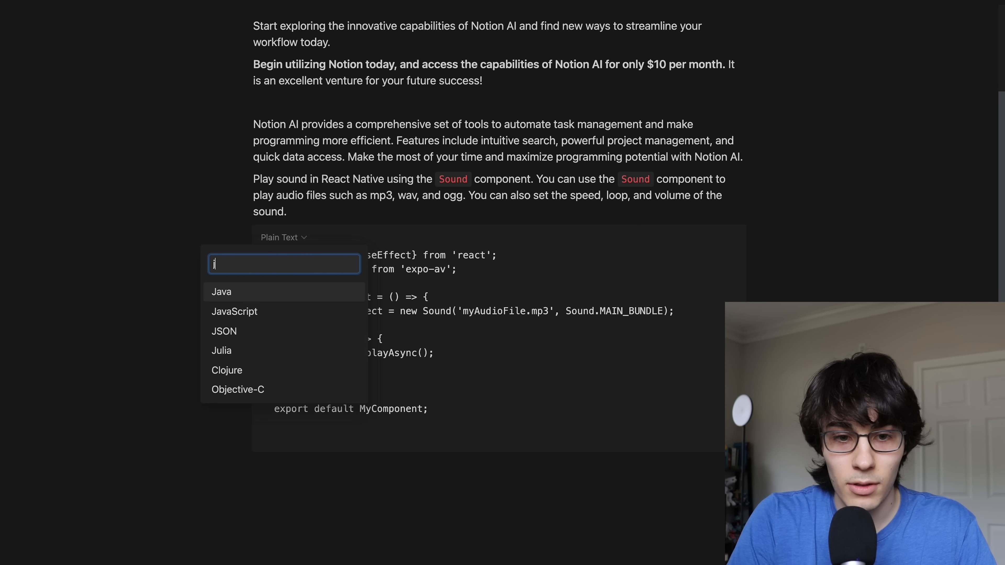
left_click(234, 312)
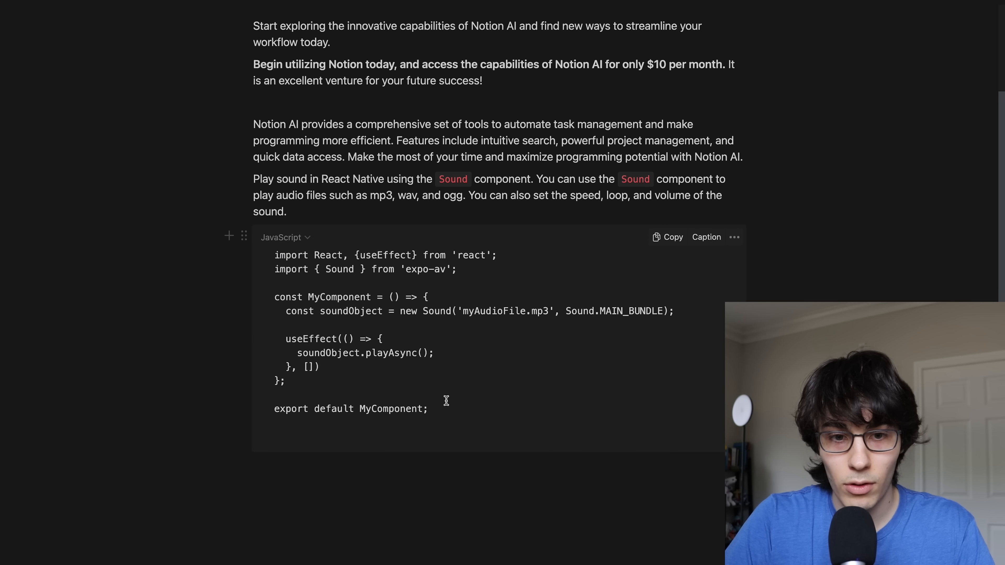
type("w")
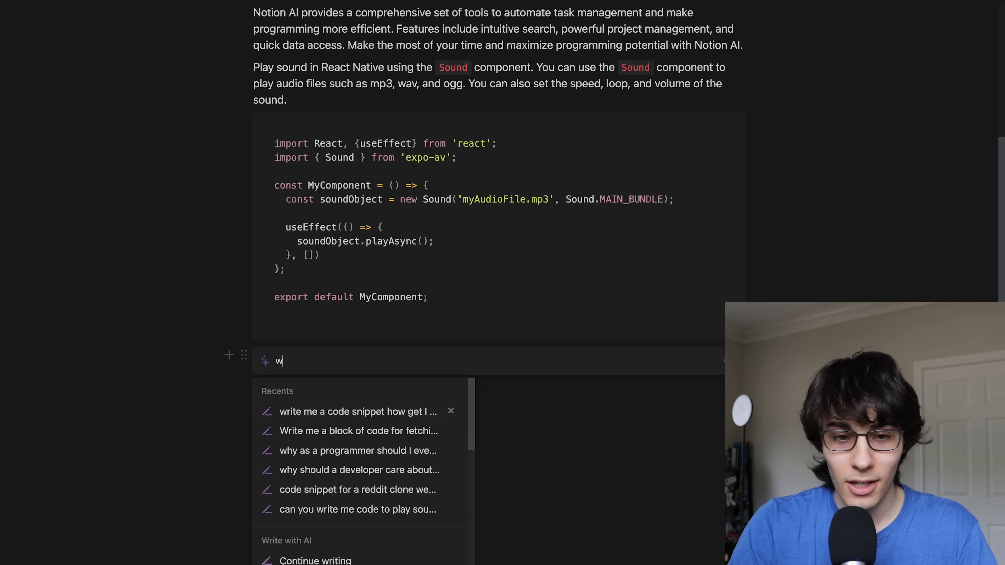
type("hat should I talk about")
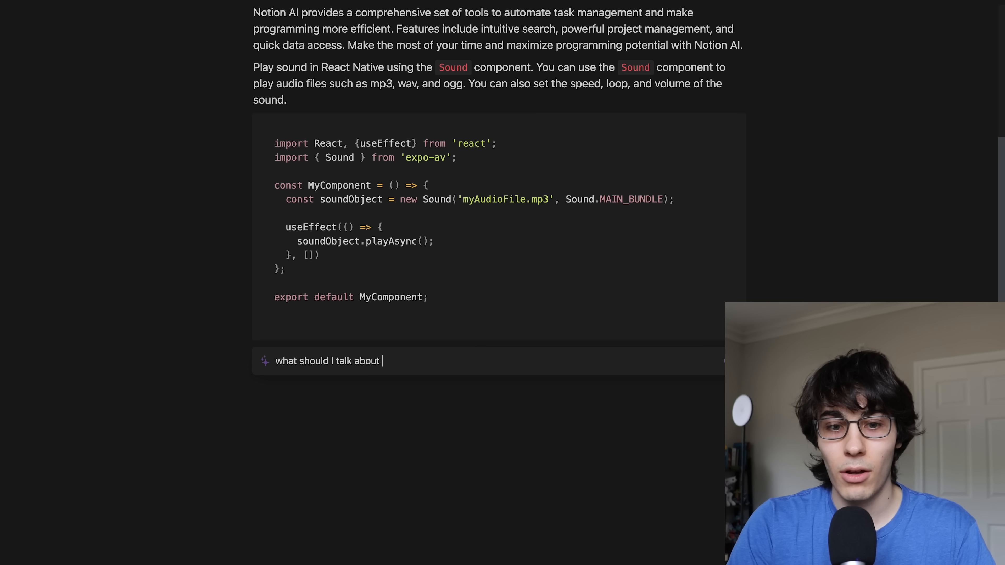
type("next")
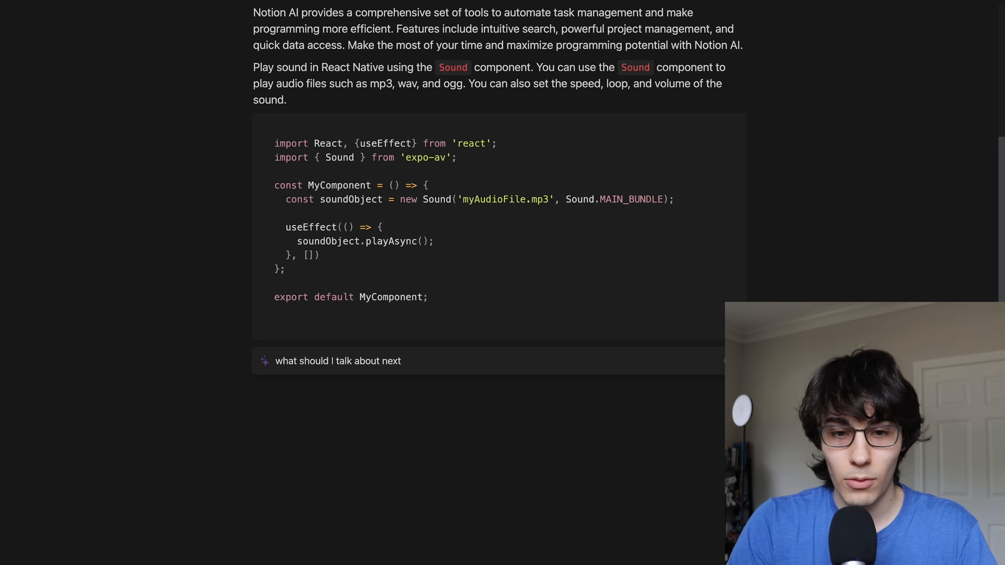
type("when it comes to noti")
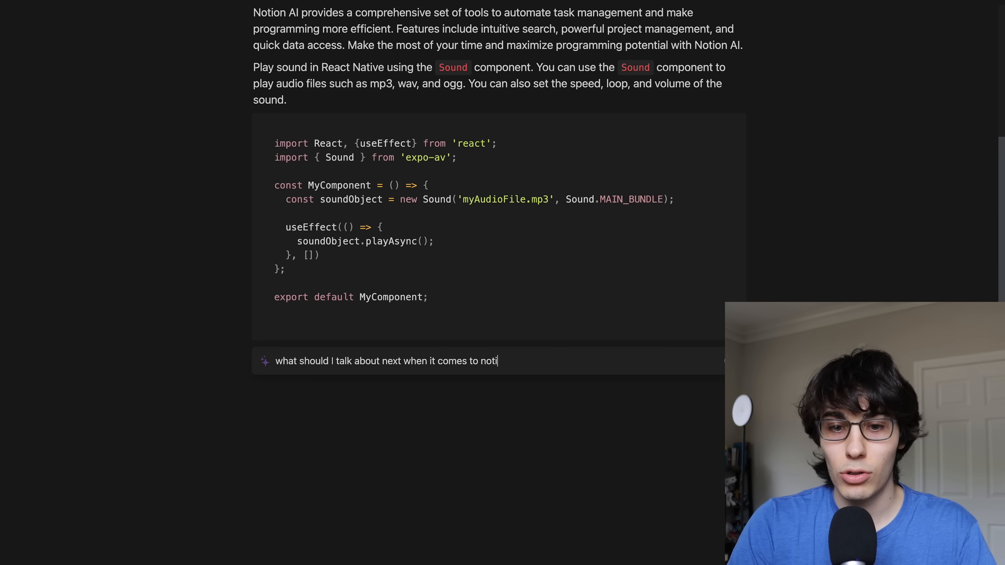
key("Return")
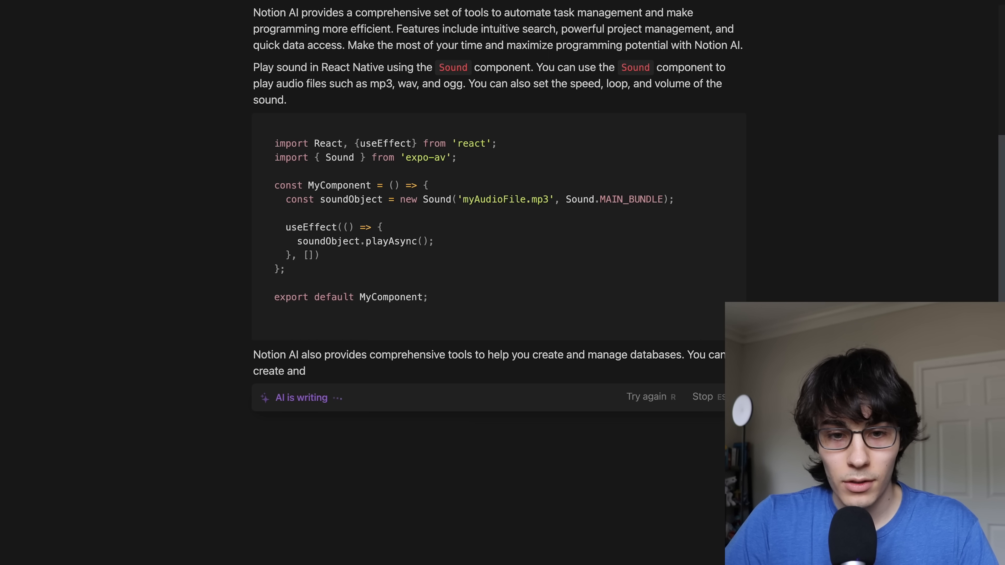
scroll("down", 3)
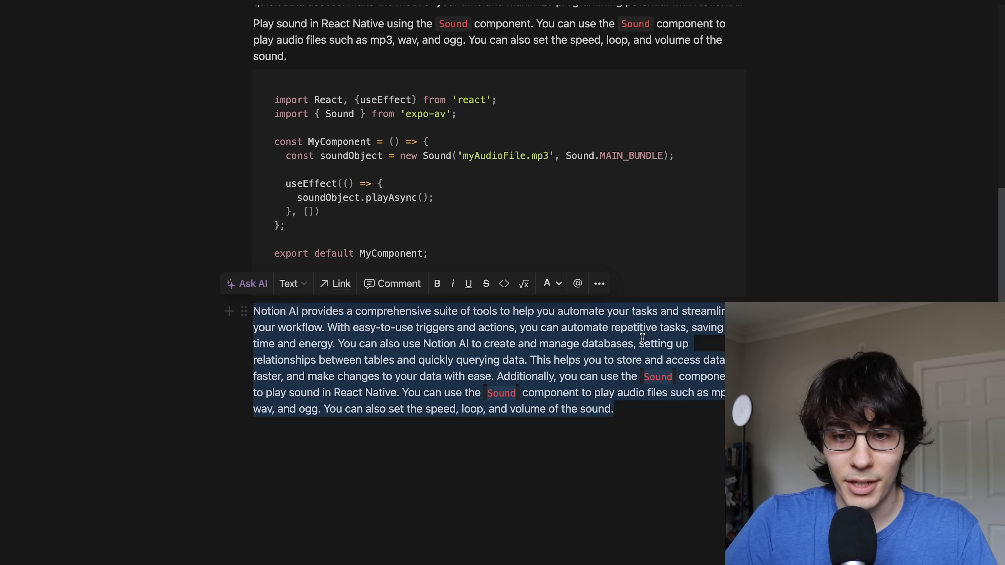
left_click(628, 413)
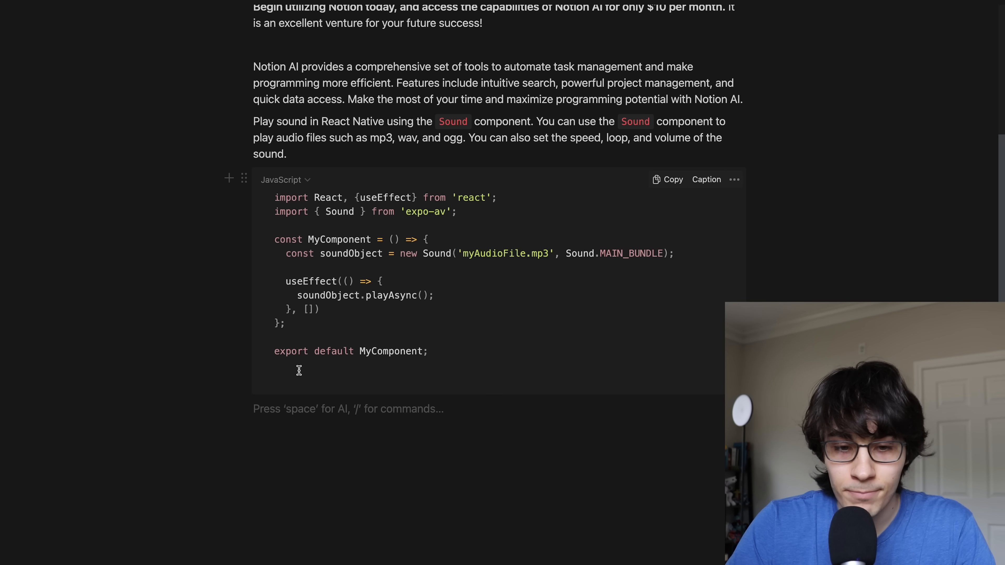
Step: Ask AI to summarize the selected Voidpet mental-wellbeing text into one paragraph
scroll("down", 3)
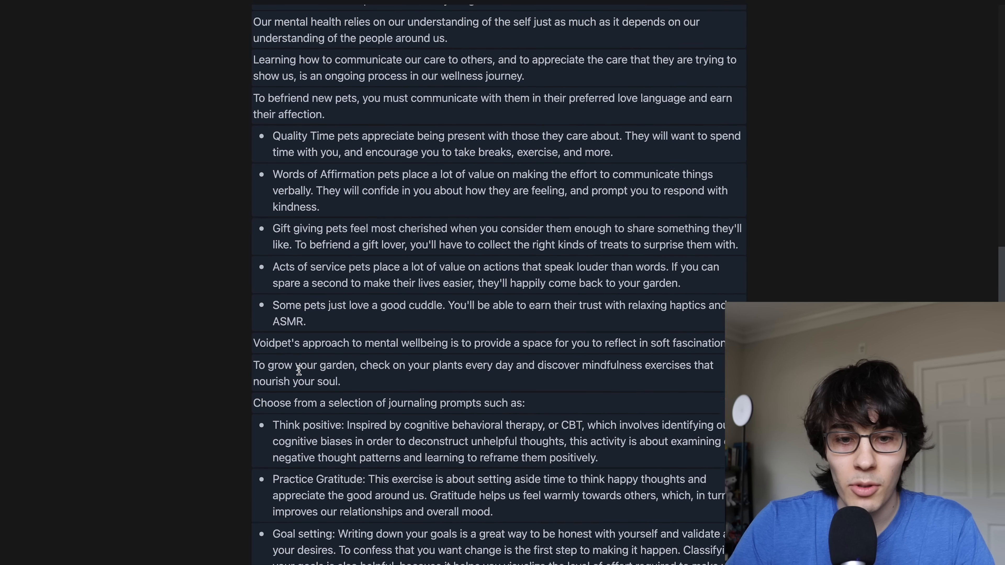
scroll("down", 3)
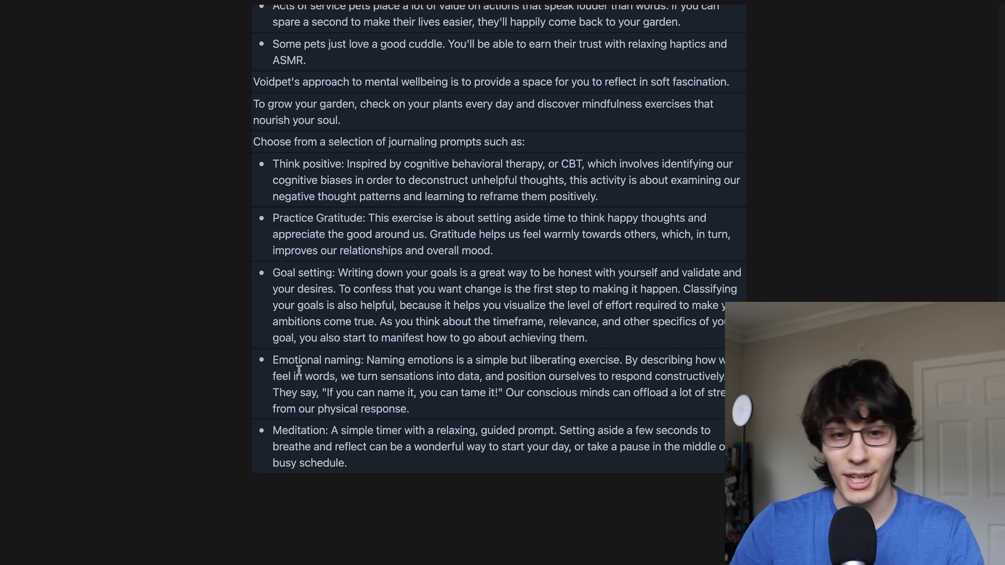
mouse_move(323, 467)
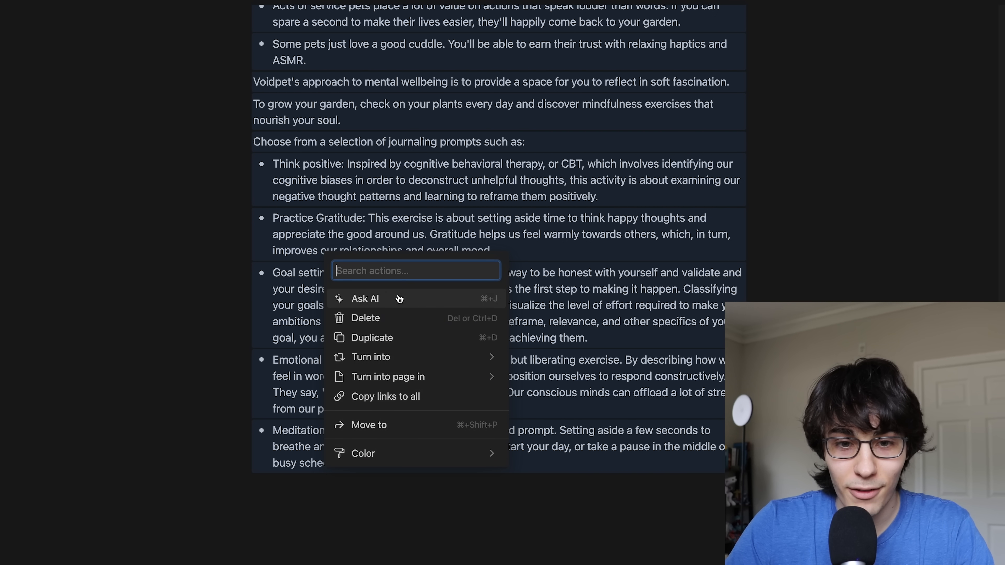
left_click(365, 299)
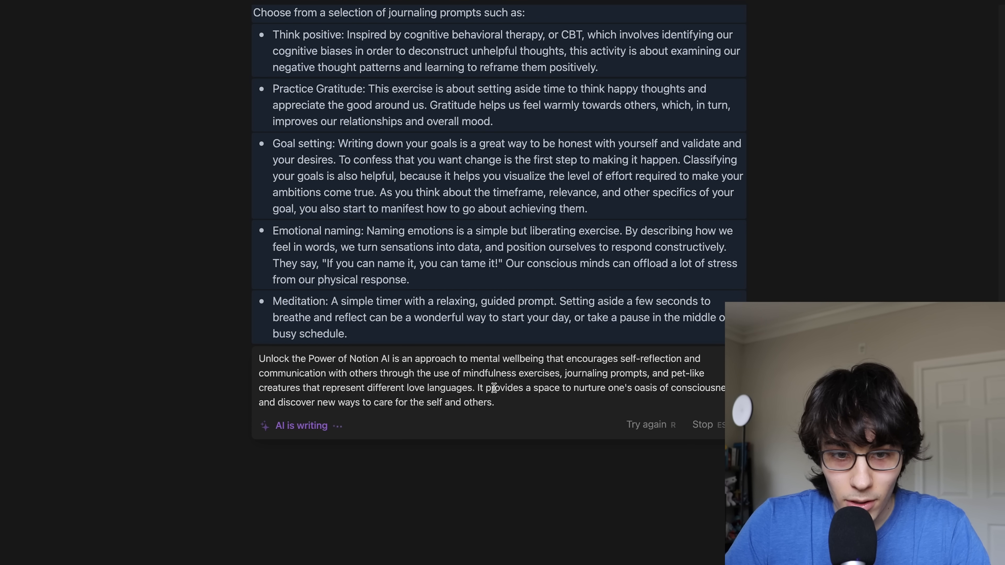
scroll("down", 3)
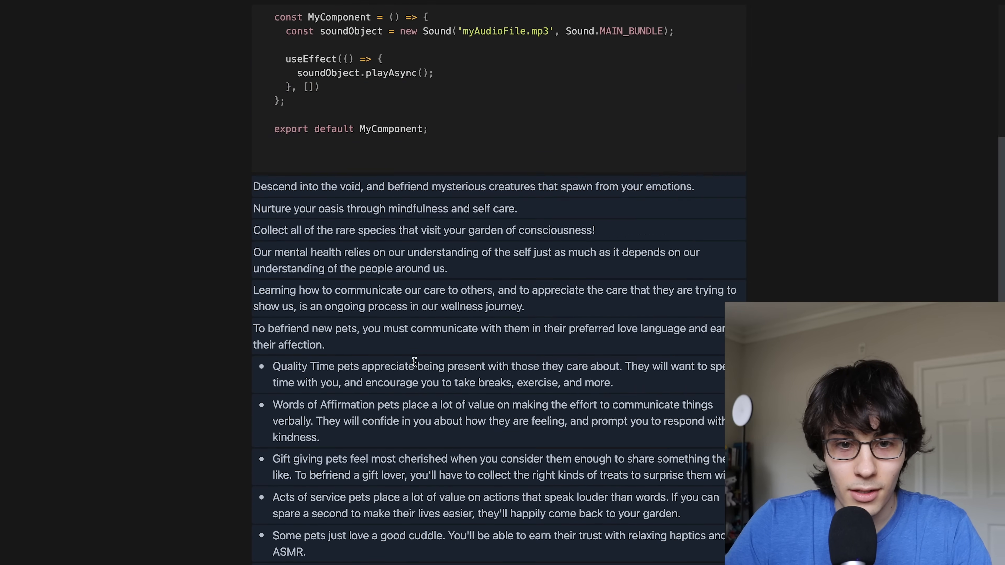
scroll("up", 3)
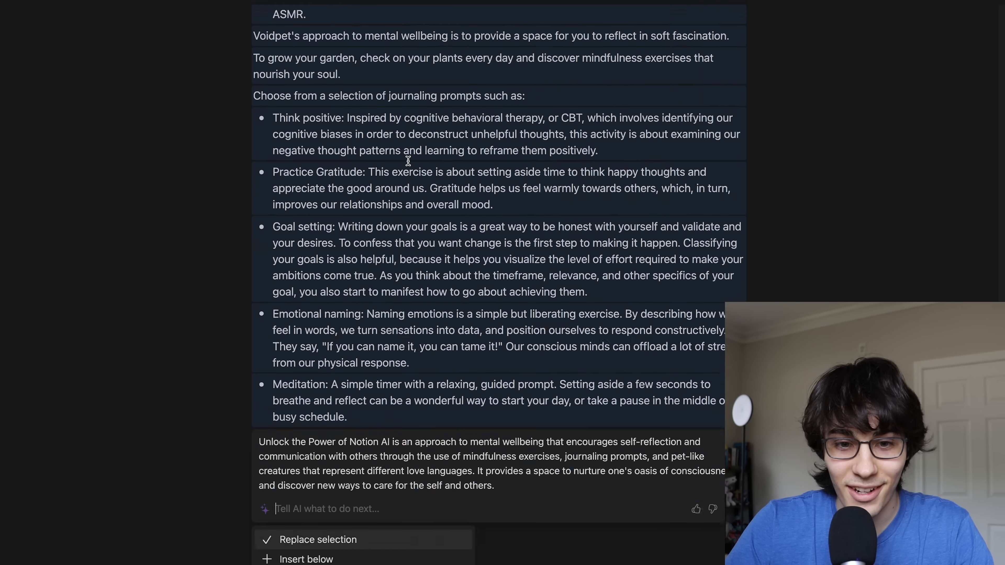
scroll("down", 3)
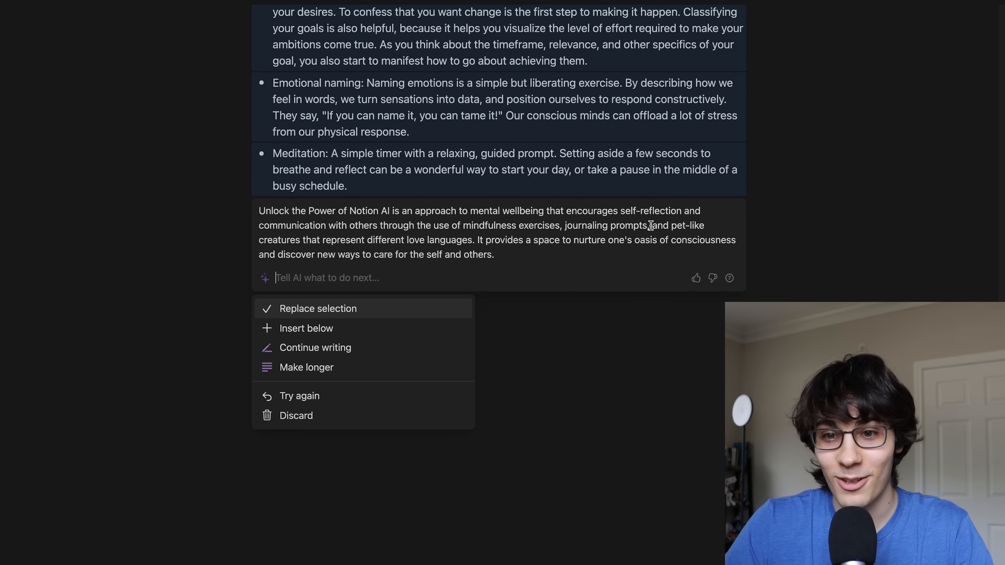
mouse_move(557, 256)
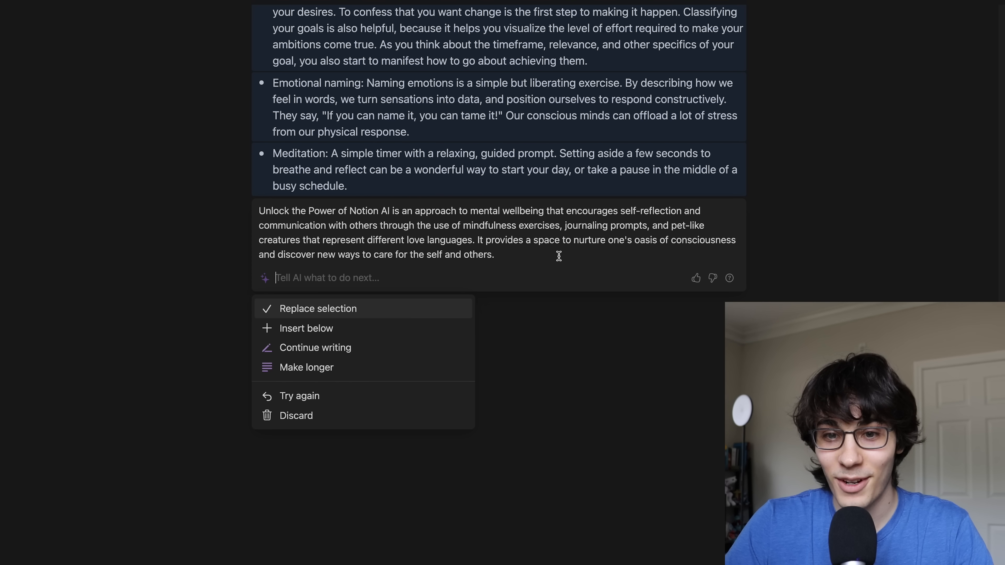
mouse_move(568, 353)
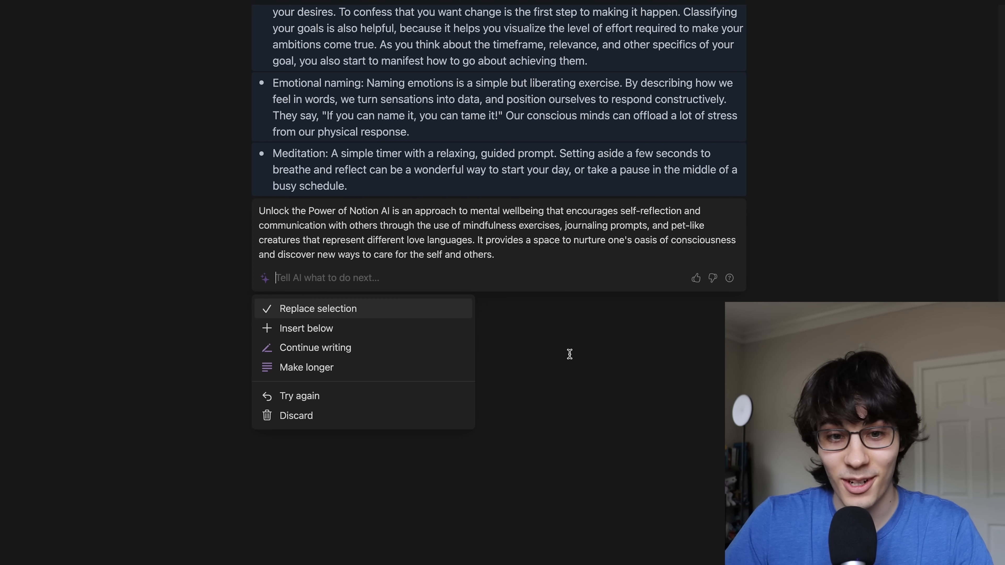
mouse_move(398, 328)
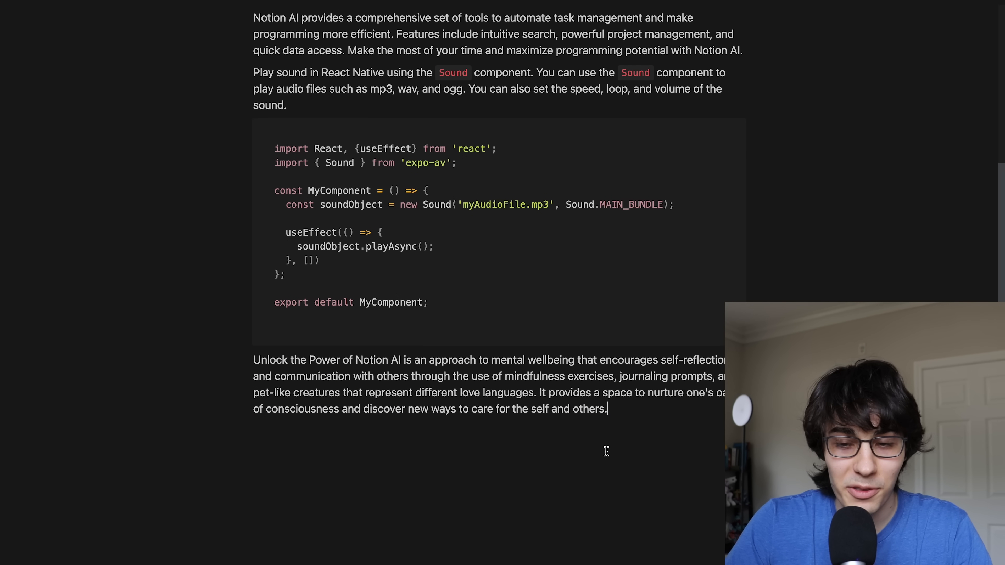
Step: Open the Hobby Club's Missing Balloon news article in Chrome
left_click(189, 14)
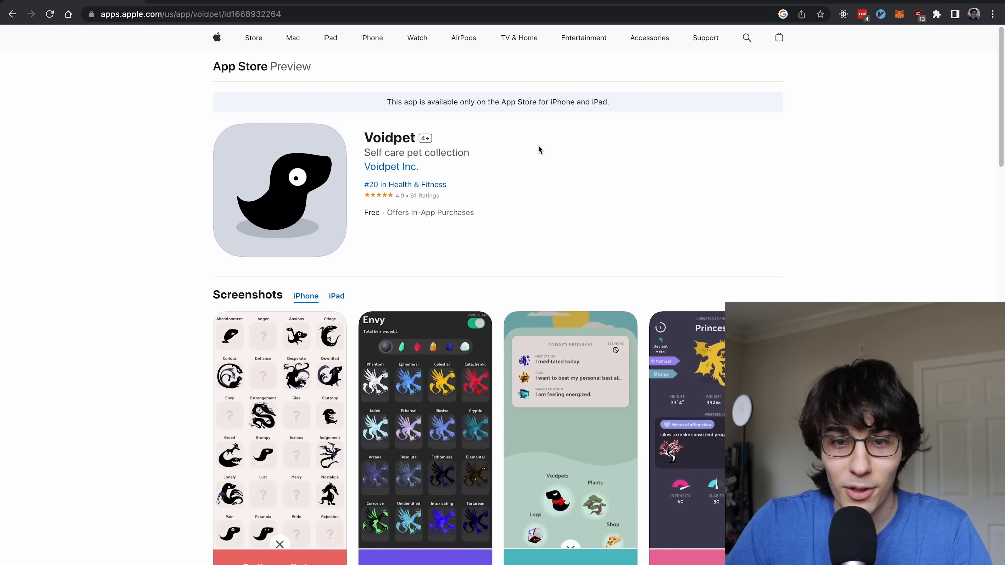
mouse_move(499, 101)
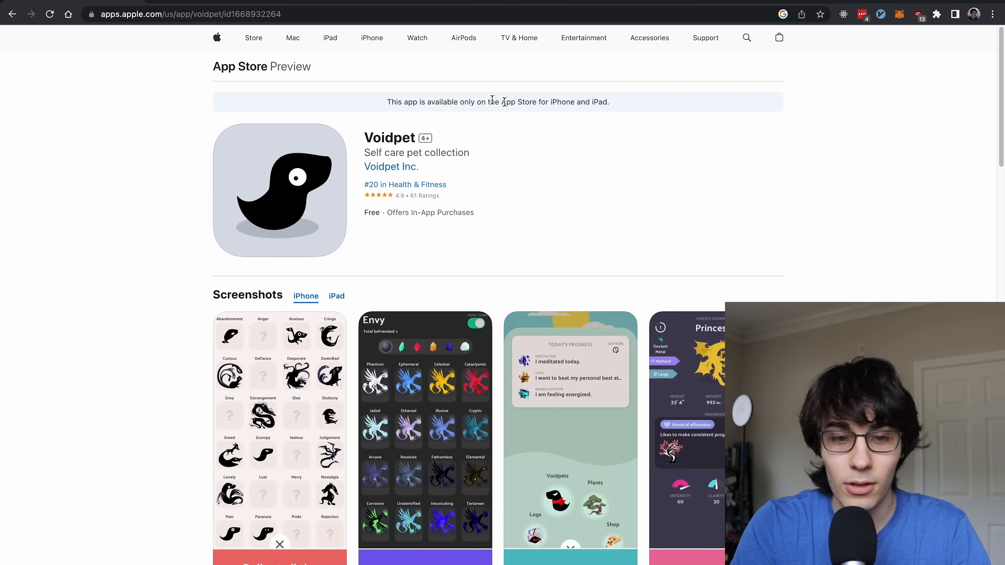
type("news.ycombinator.com")
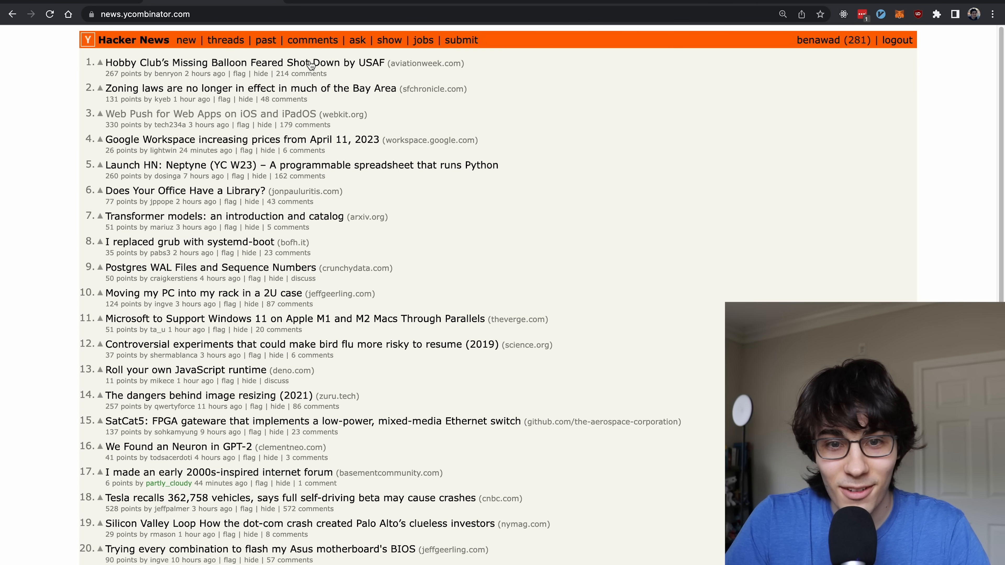
left_click(245, 63)
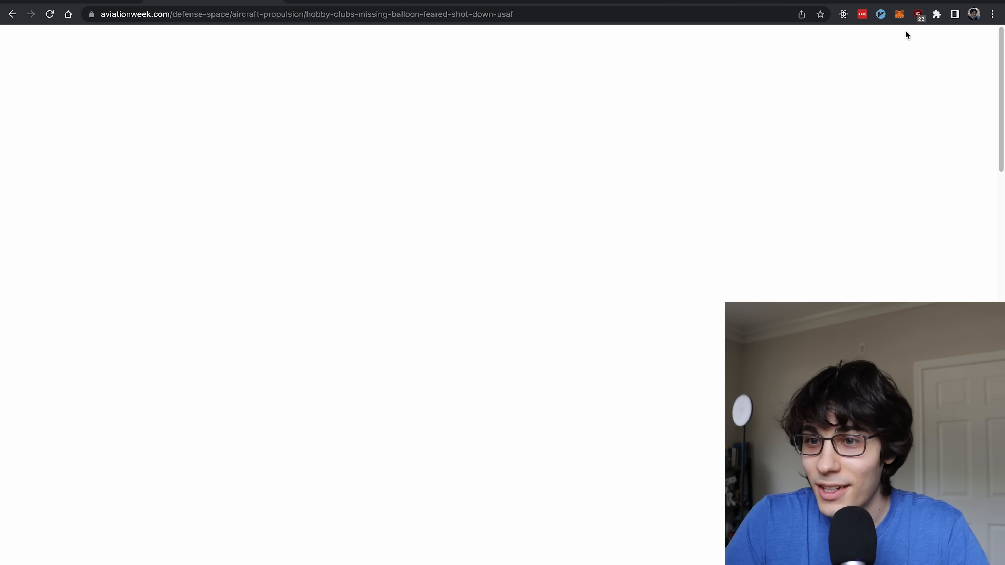
Step: Save the article to the Resources database with the Notion Web Clipper
left_click(936, 15)
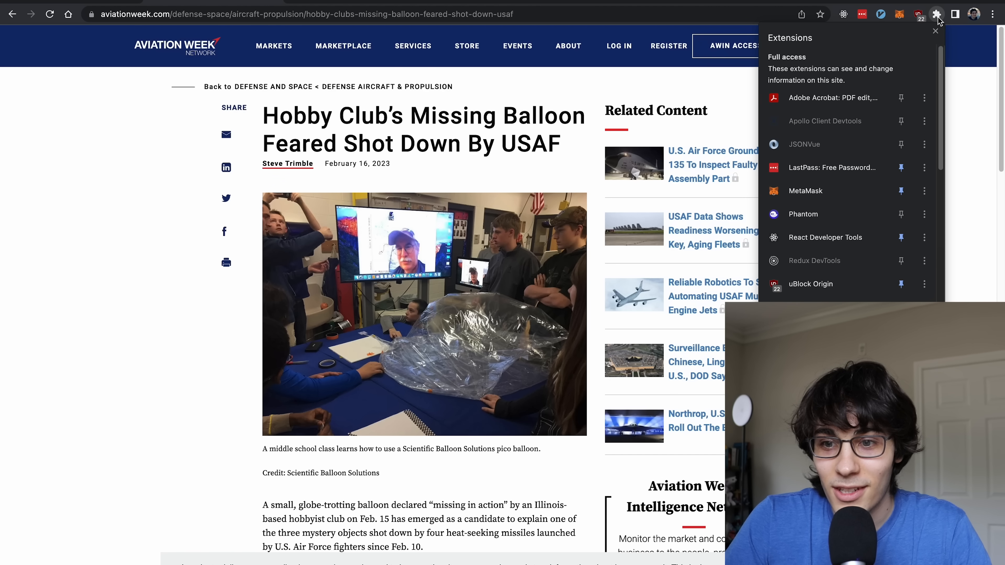
scroll("down", 3)
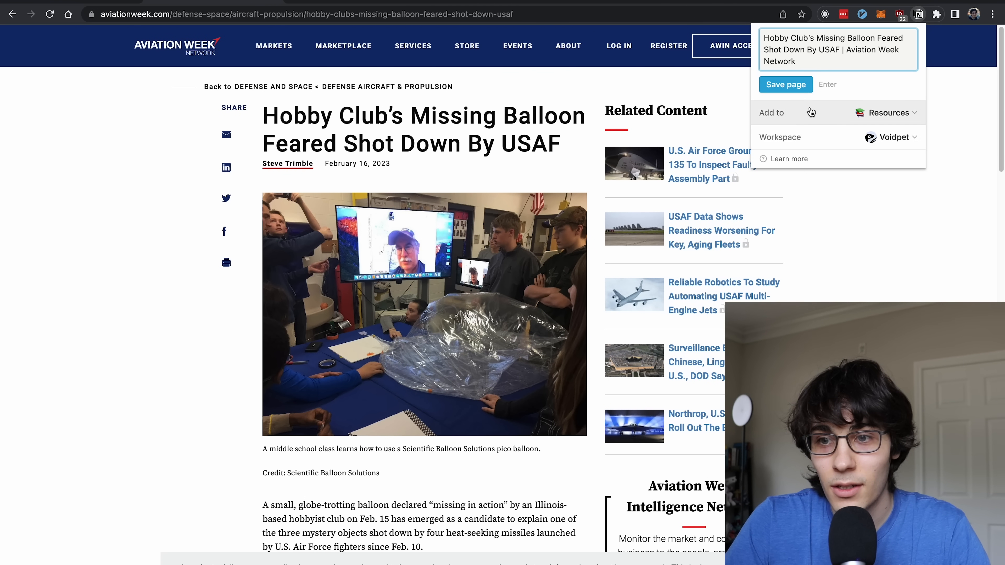
left_click(886, 112)
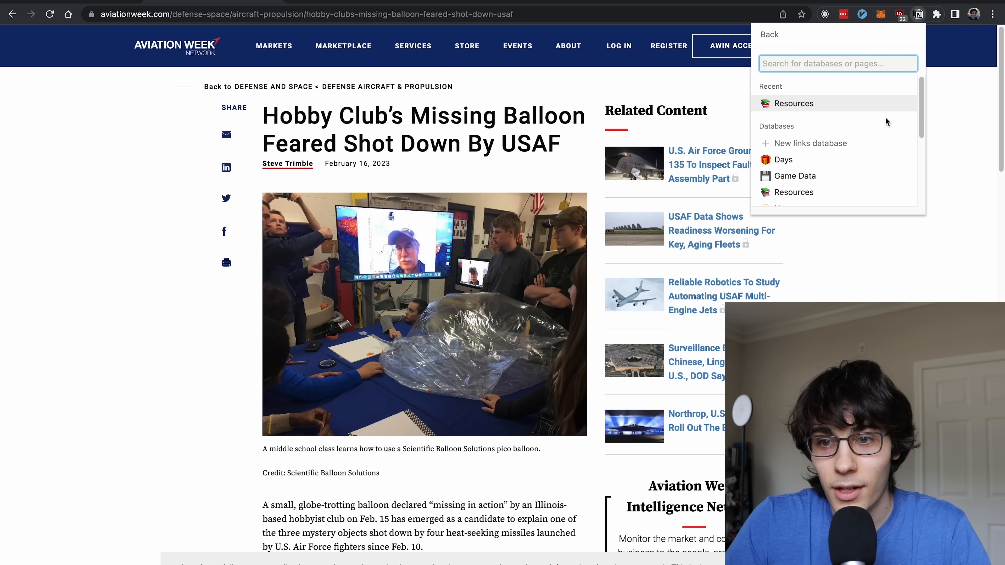
left_click(794, 103)
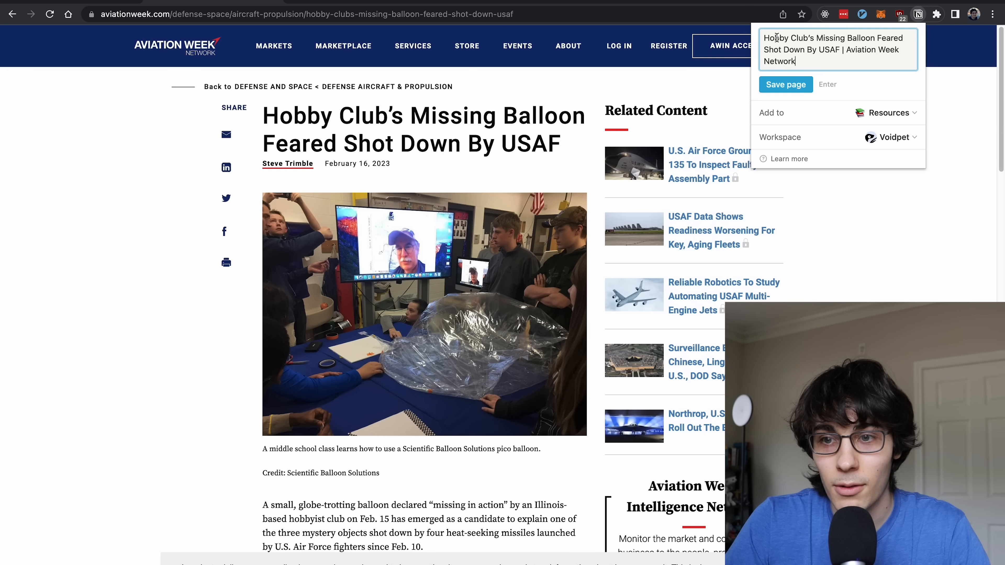
left_click(784, 84)
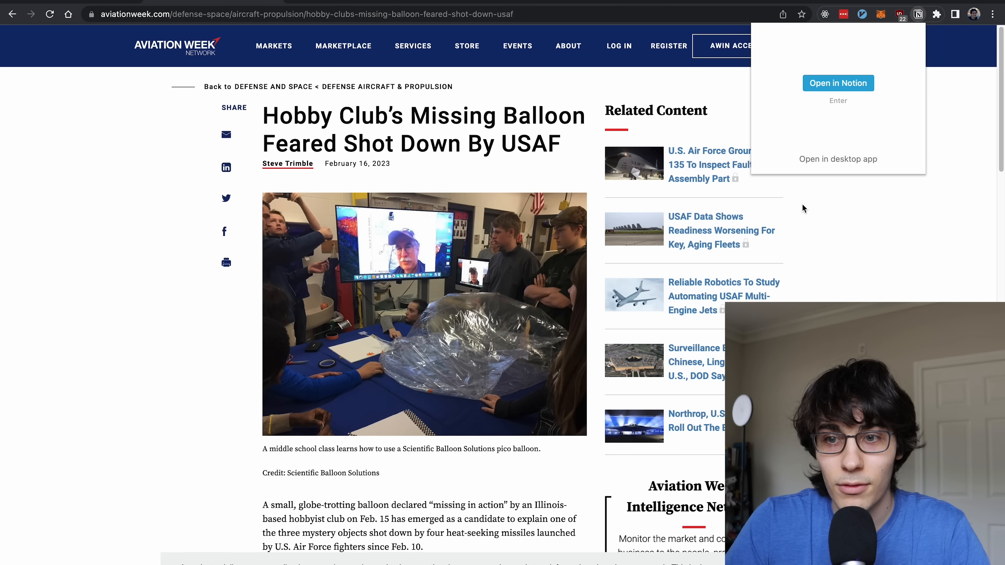
Step: Summarize the clipped balloon article with AI at its end and keep the result
left_click(837, 83)
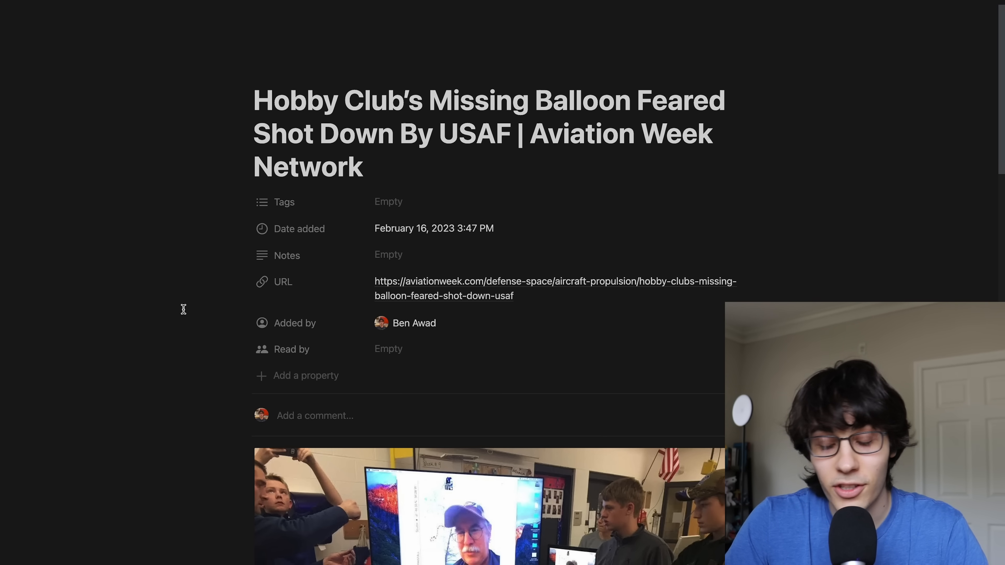
scroll("down", 3)
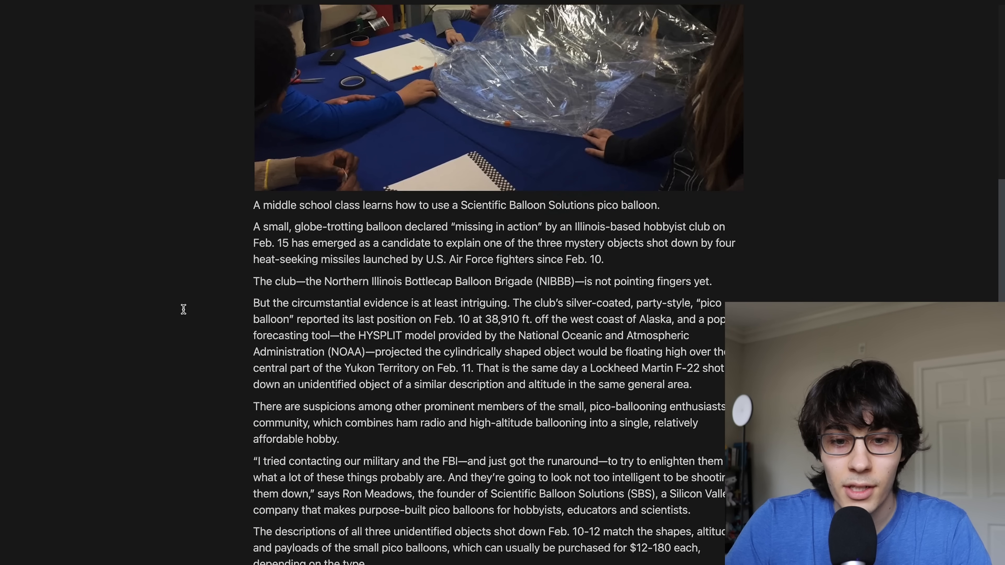
scroll("down", 3)
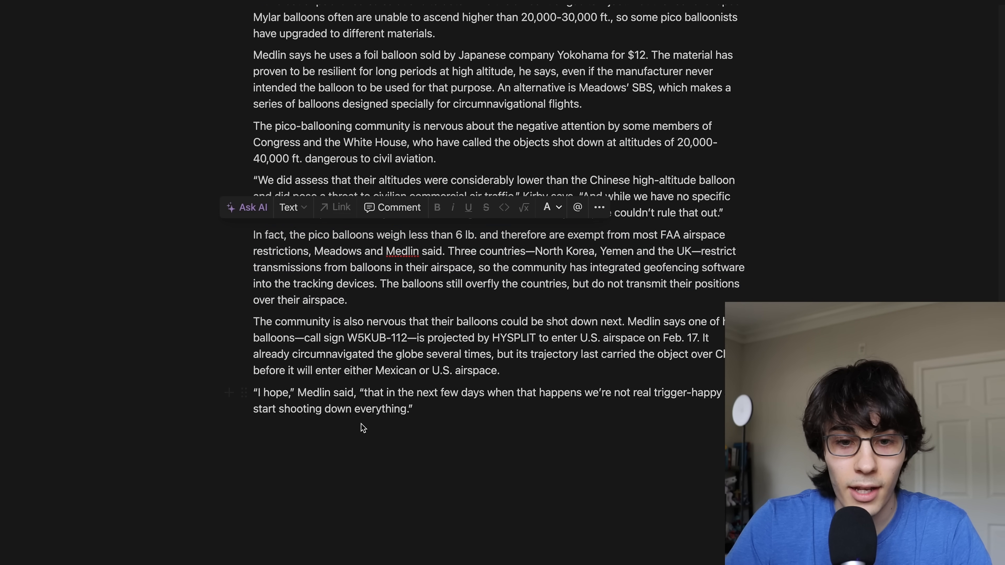
left_click(246, 207)
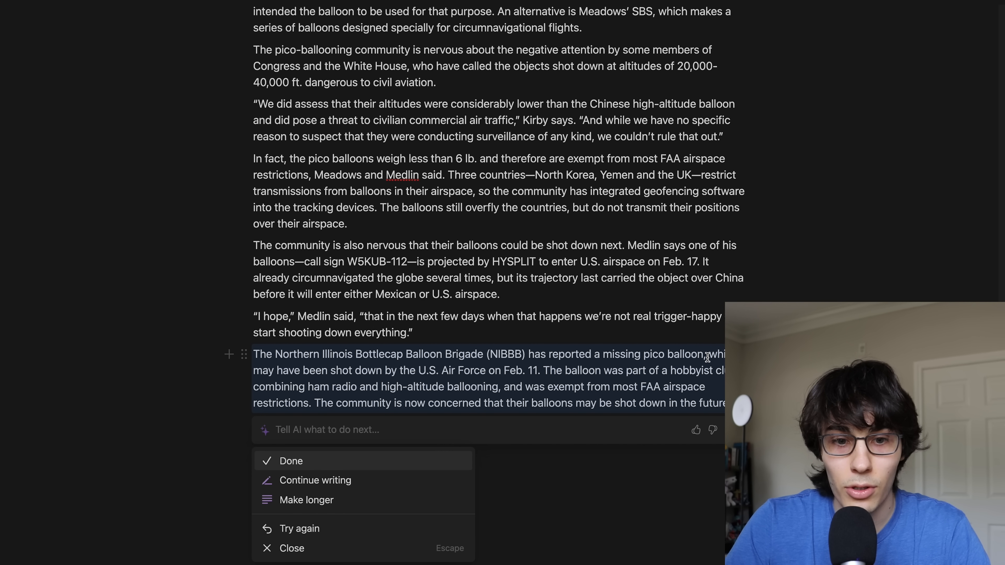
mouse_move(497, 378)
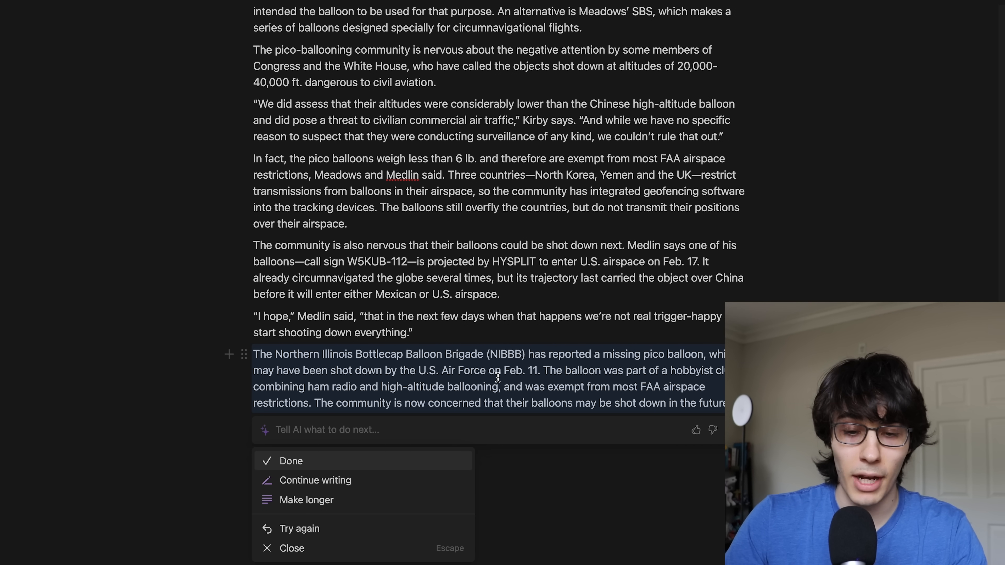
left_click(291, 460)
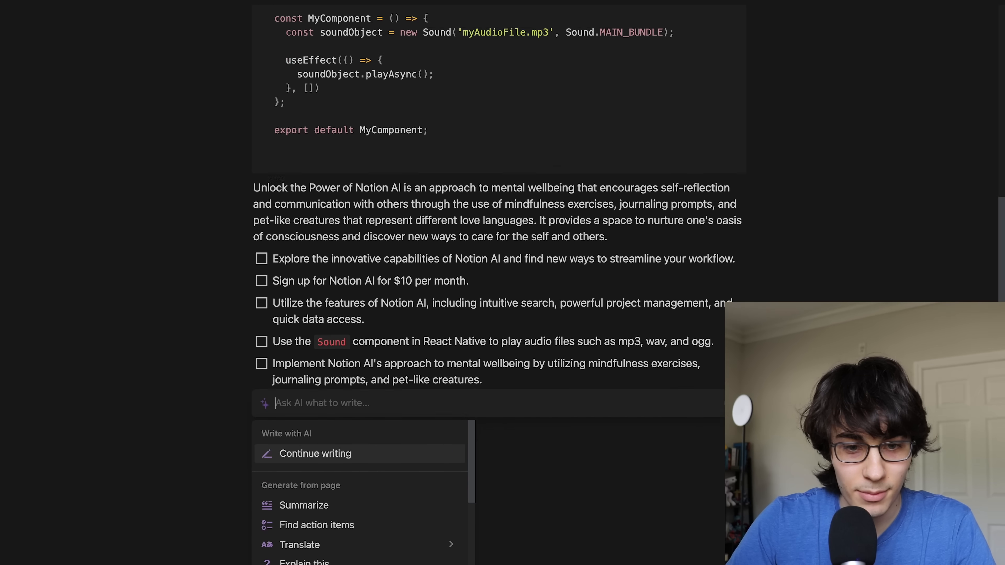
Step: Translate the five action items into Japanese with AI and keep the translation
scroll("down", 3)
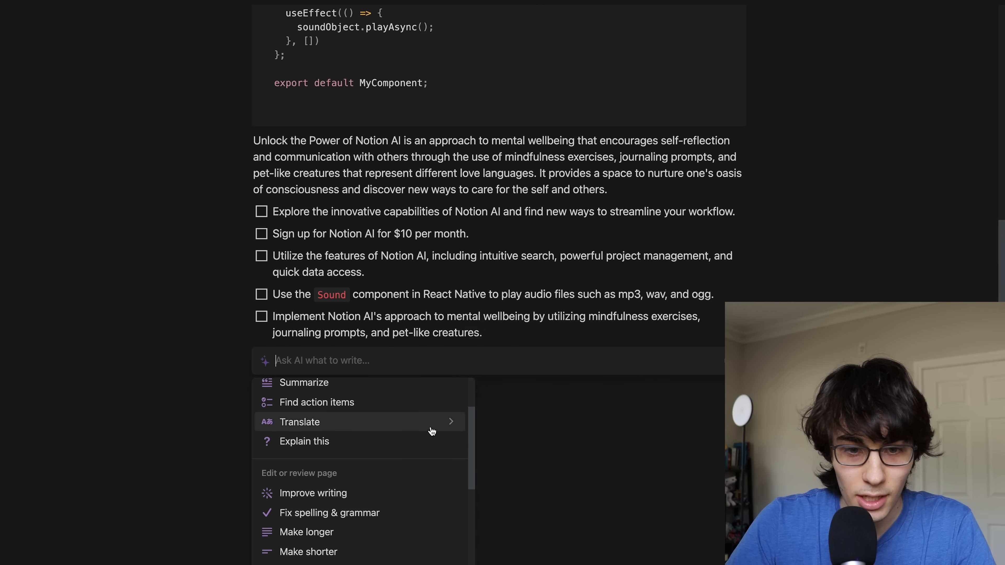
left_click(300, 422)
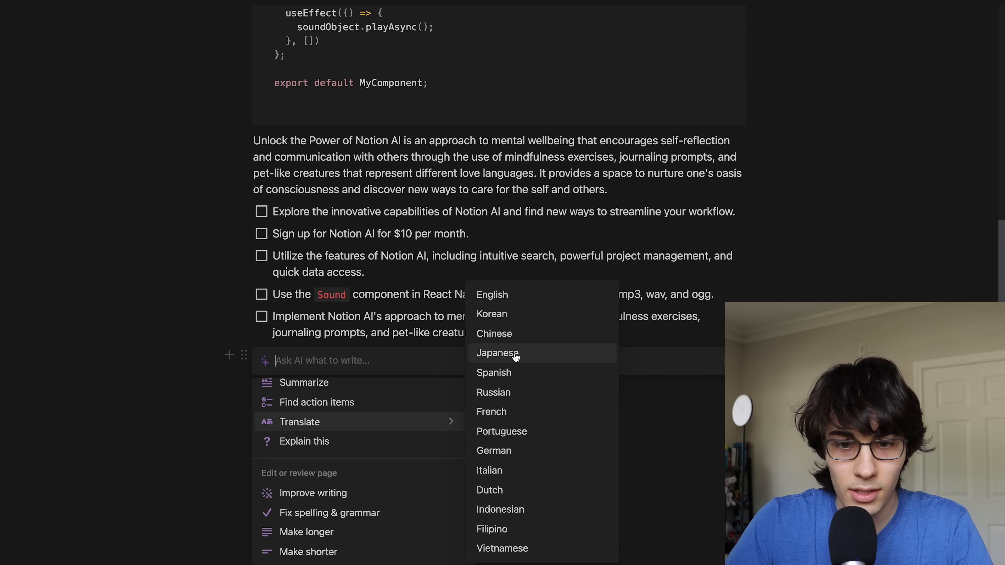
type("ar")
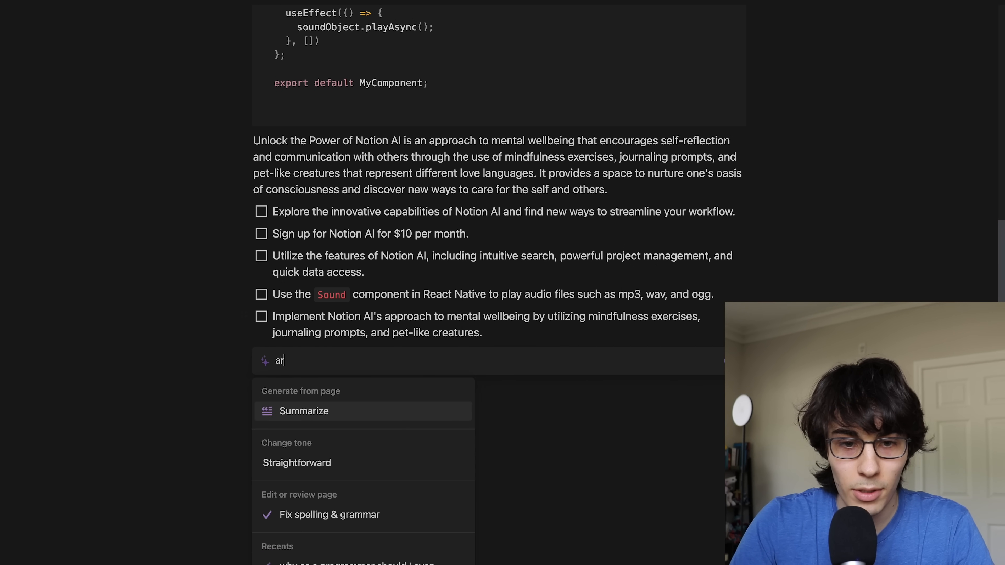
key("backspace")
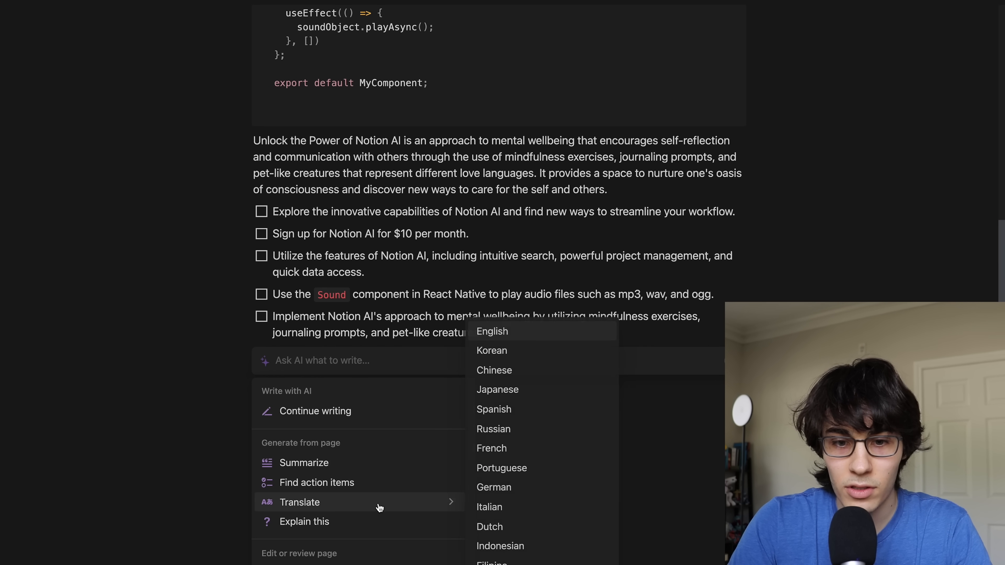
mouse_move(516, 487)
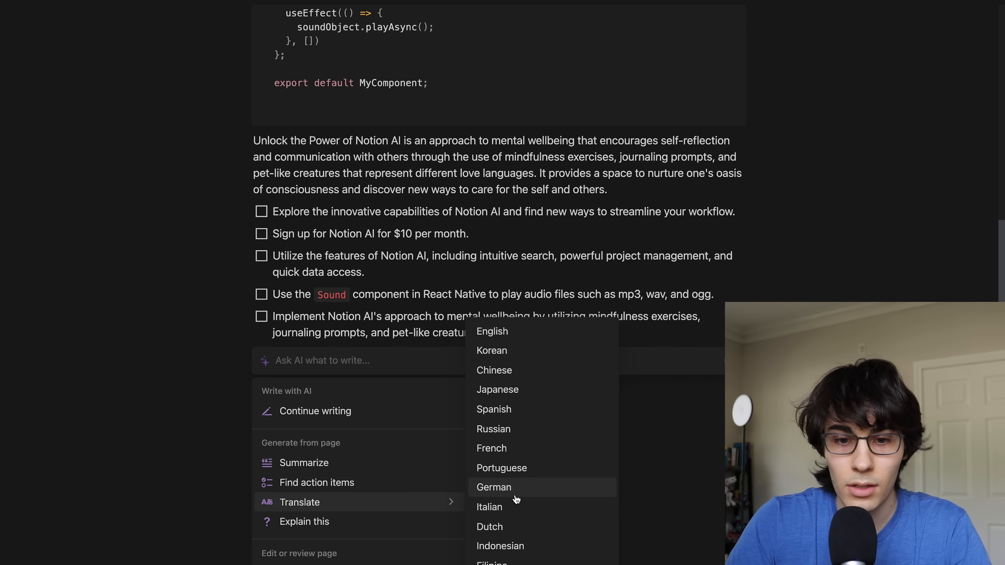
mouse_move(491, 350)
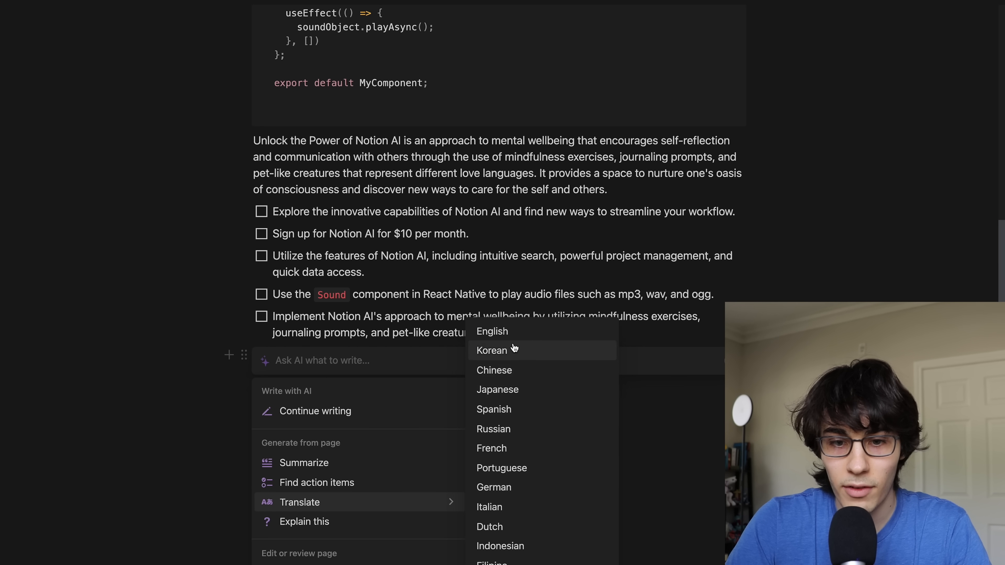
mouse_move(497, 389)
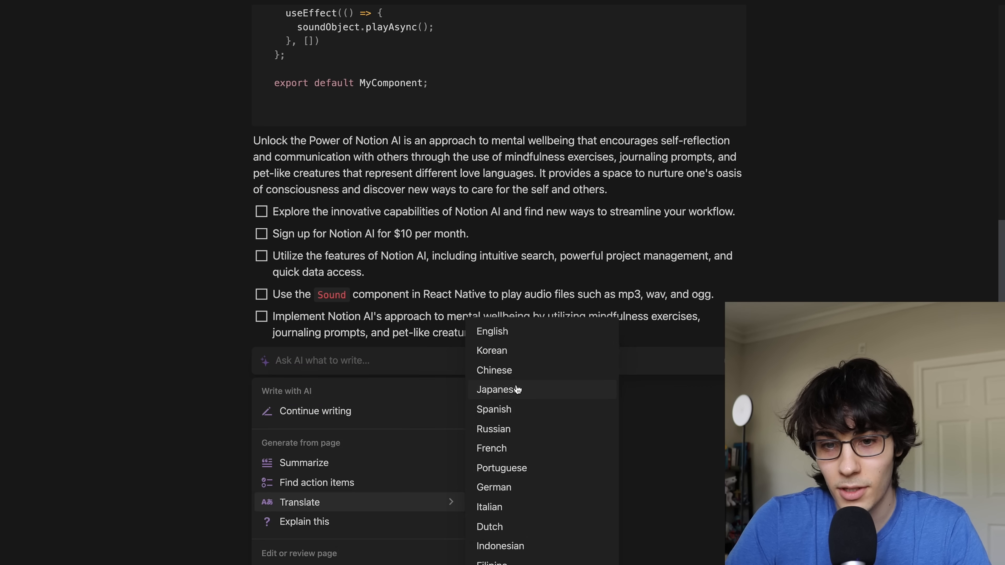
left_click(495, 389)
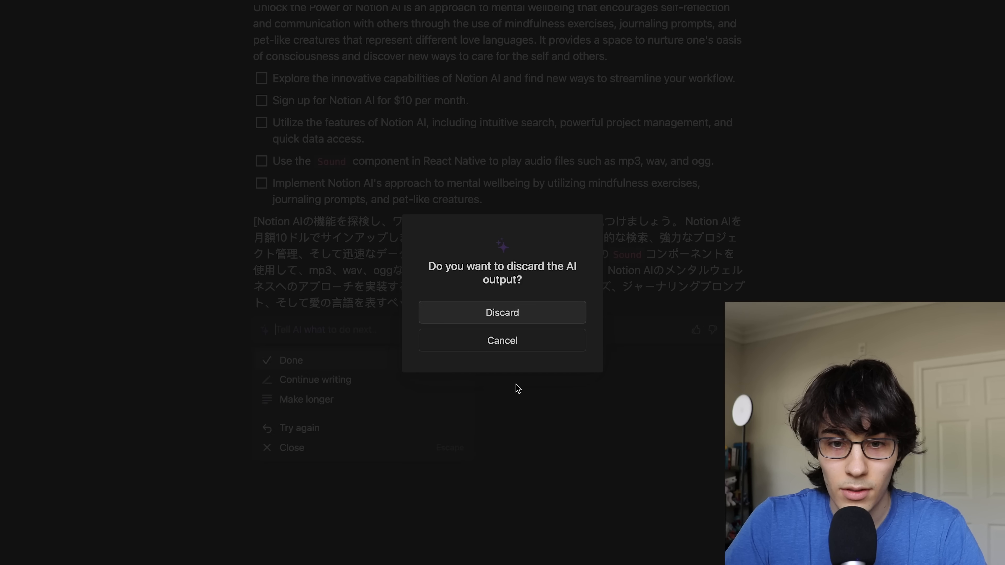
left_click(501, 312)
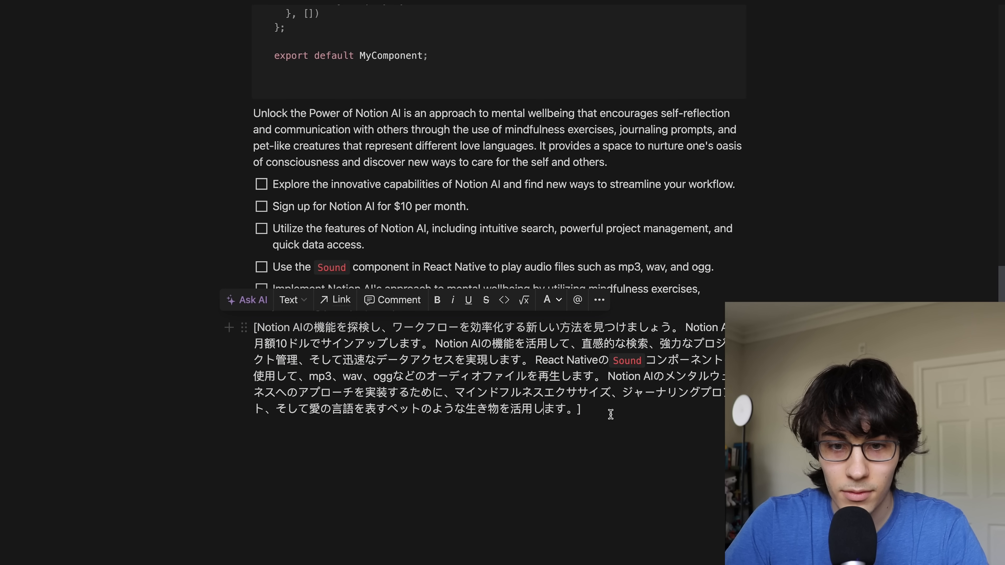
Step: Rewrite the checklist with Simplify language and move to the Untitled loop-code page
left_click(253, 300)
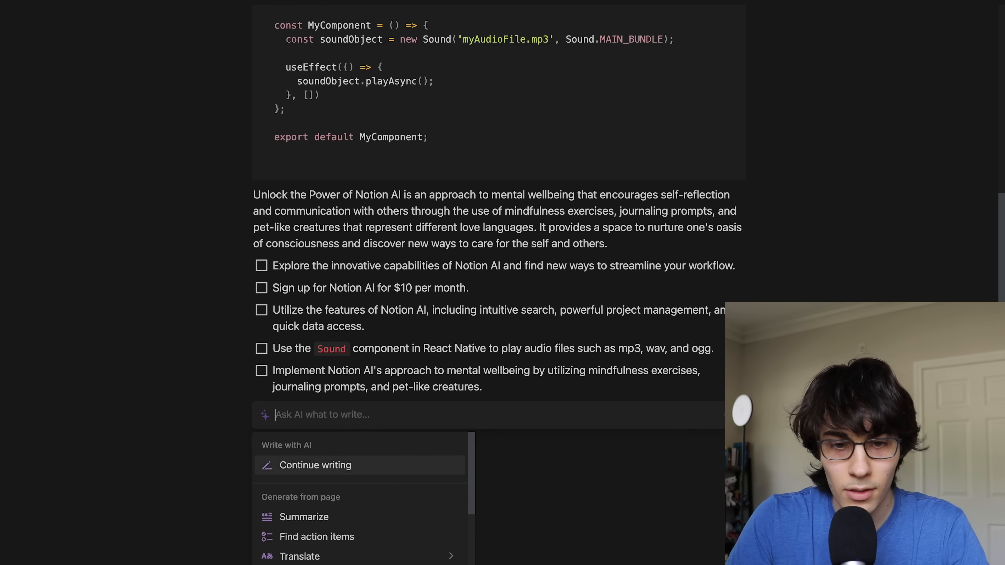
scroll("down", 3)
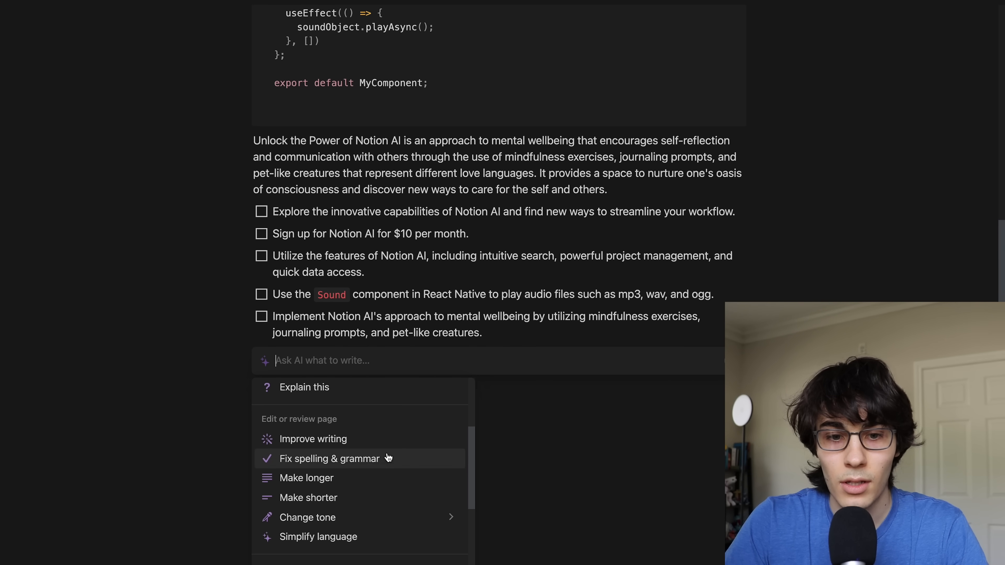
left_click(330, 458)
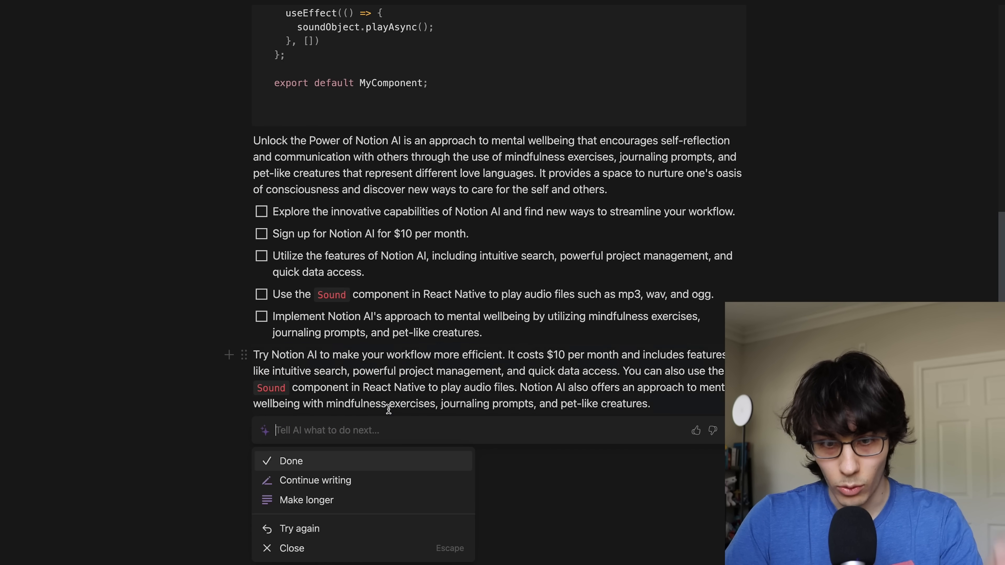
left_click(291, 461)
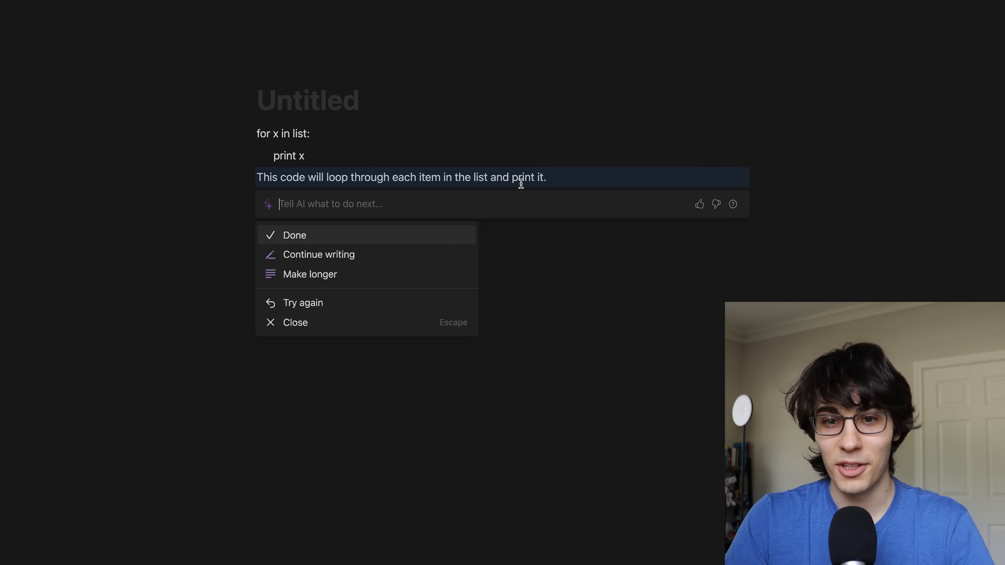
mouse_move(457, 213)
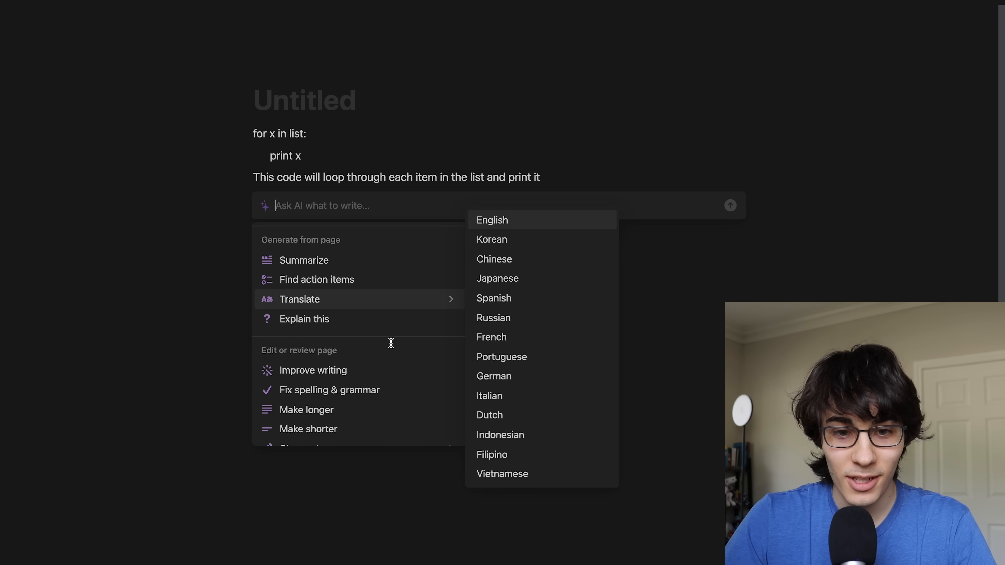
Step: Have AI write a blog post on why React Native beats Flutter and keep it on the page
type("Write a blog post about")
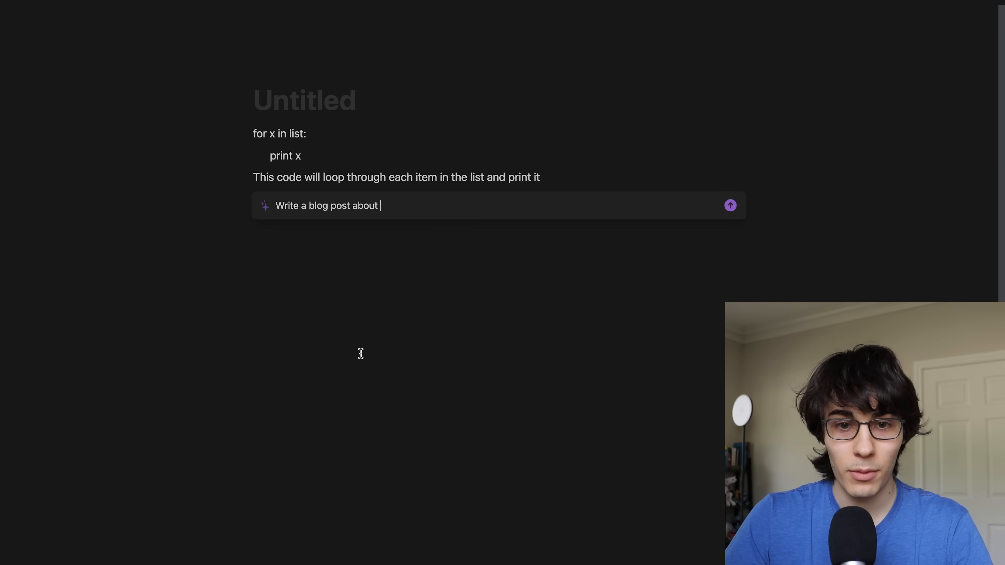
type("why react native is better than fl")
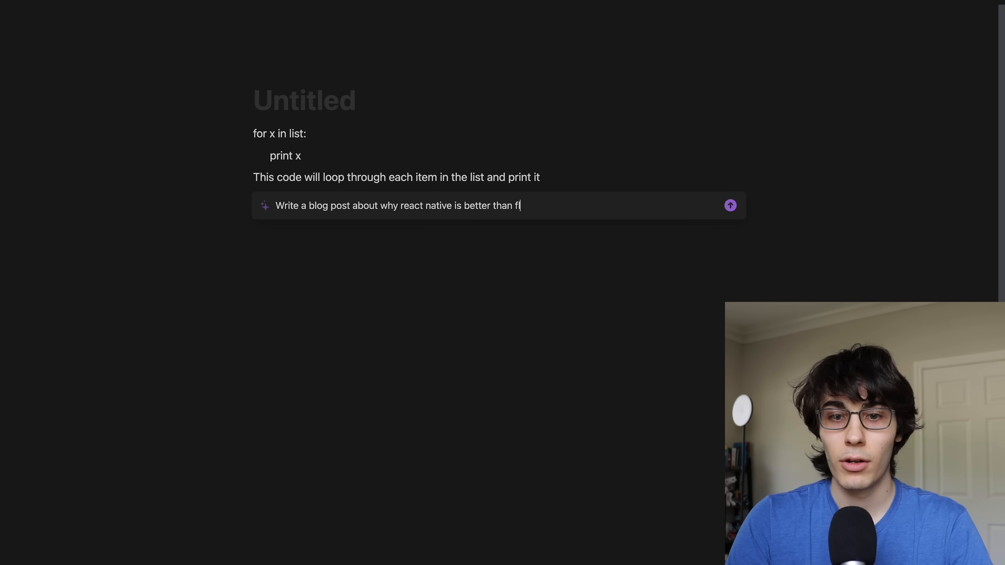
left_click(729, 205)
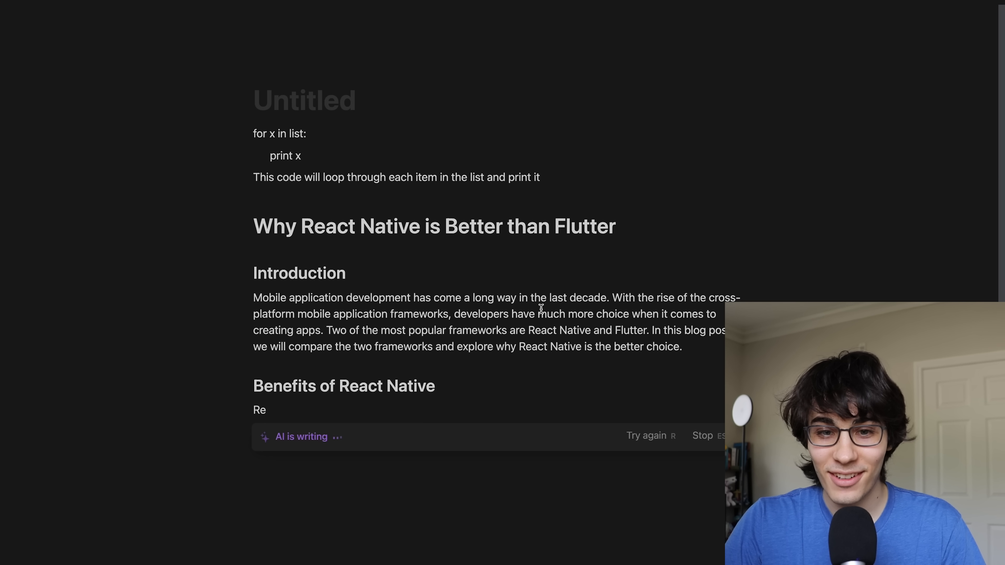
scroll("down", 3)
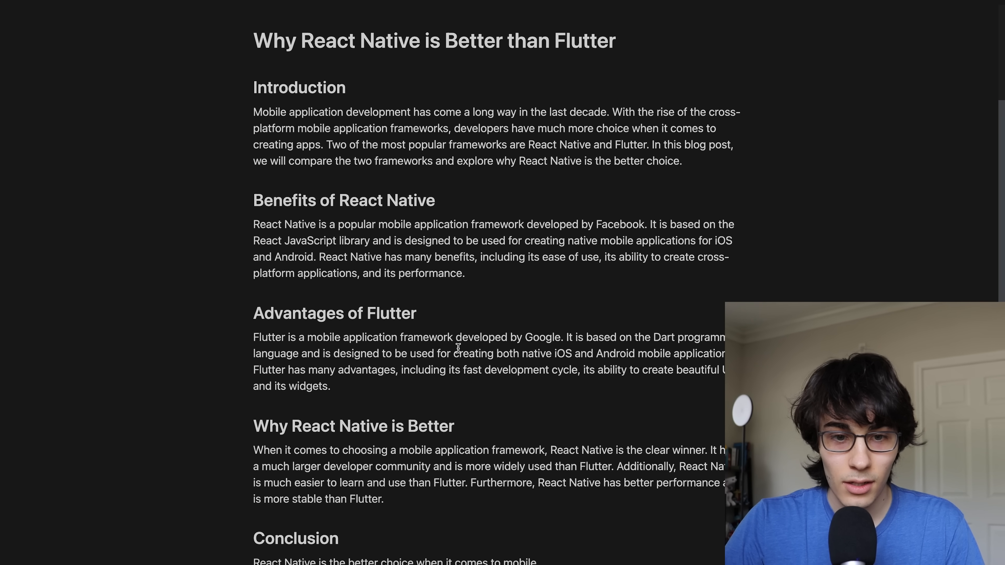
scroll("down", 3)
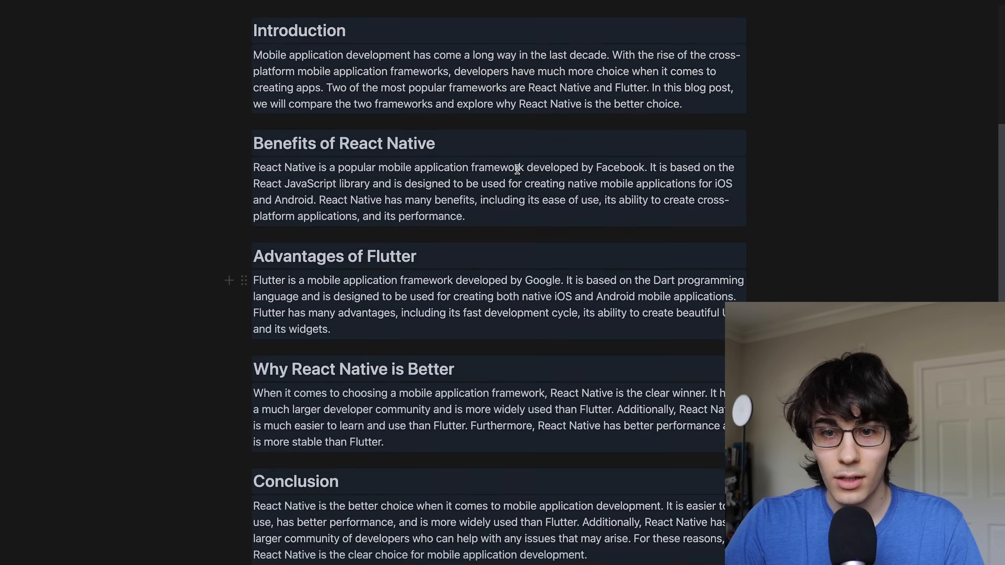
scroll("down", 3)
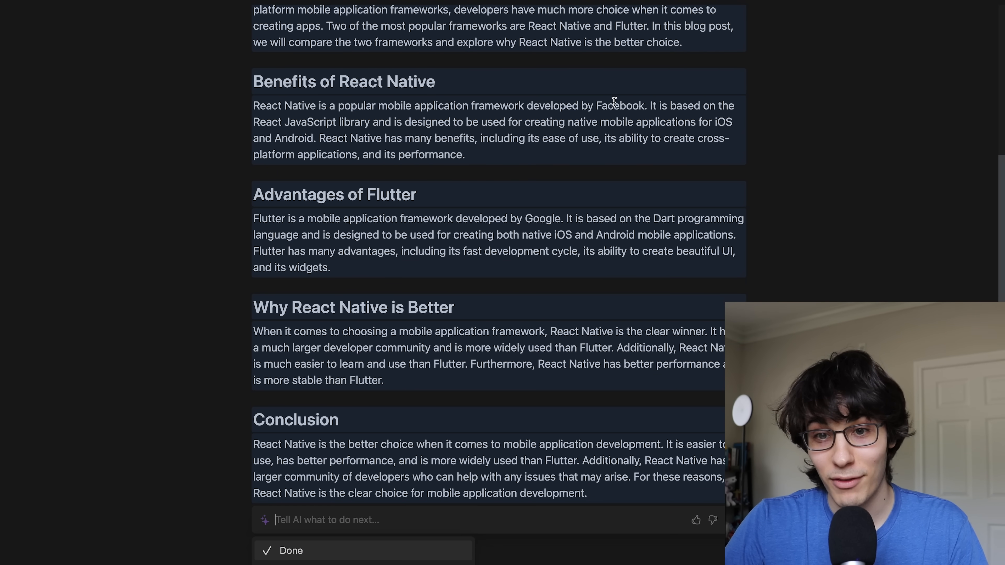
mouse_move(545, 223)
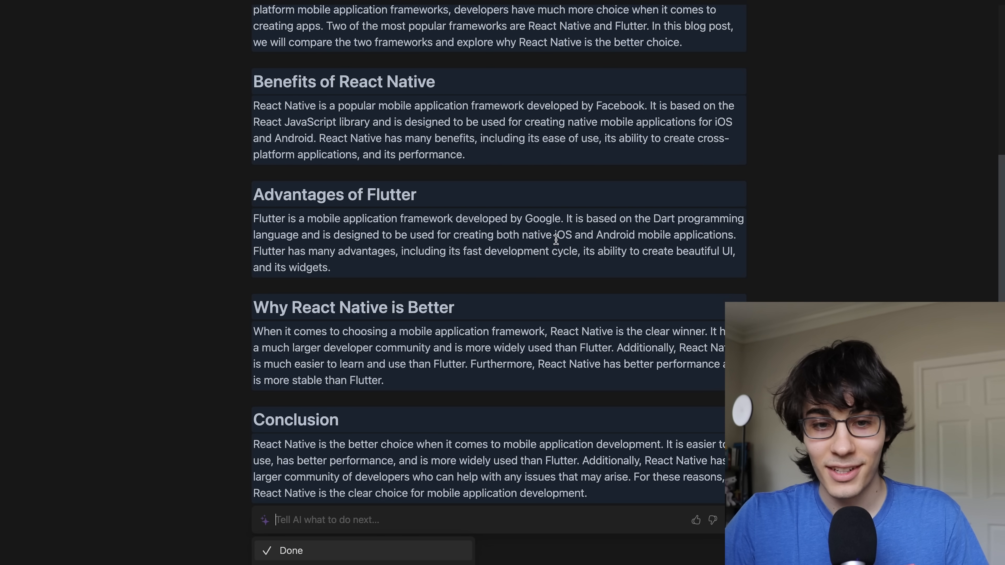
left_click(291, 551)
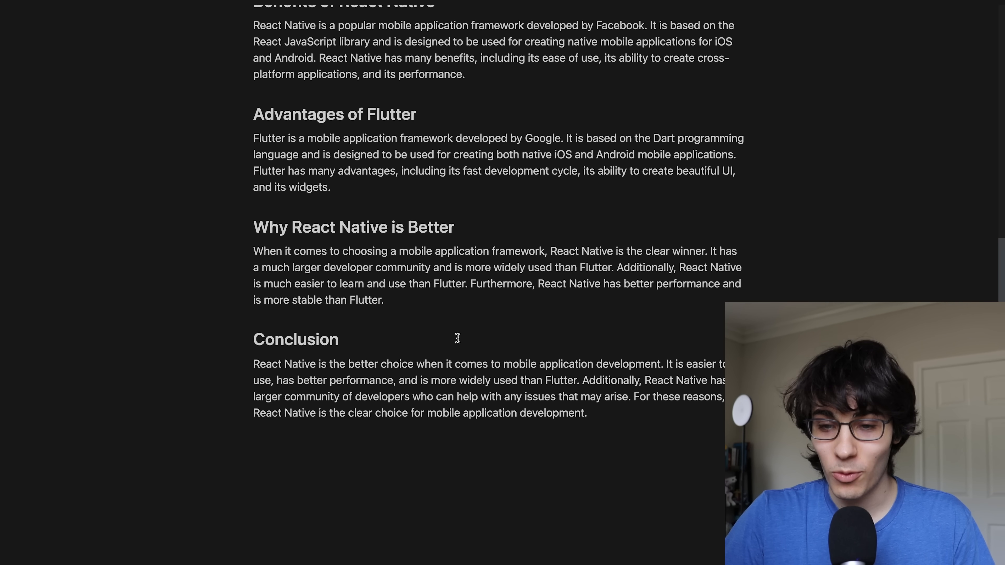
mouse_move(471, 316)
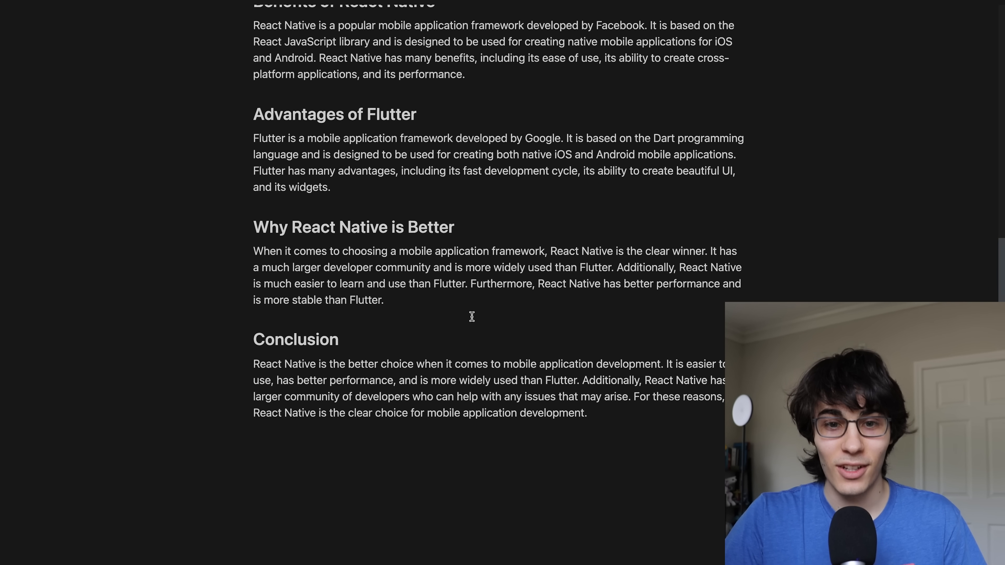
scroll("up", 3)
type("is react.j")
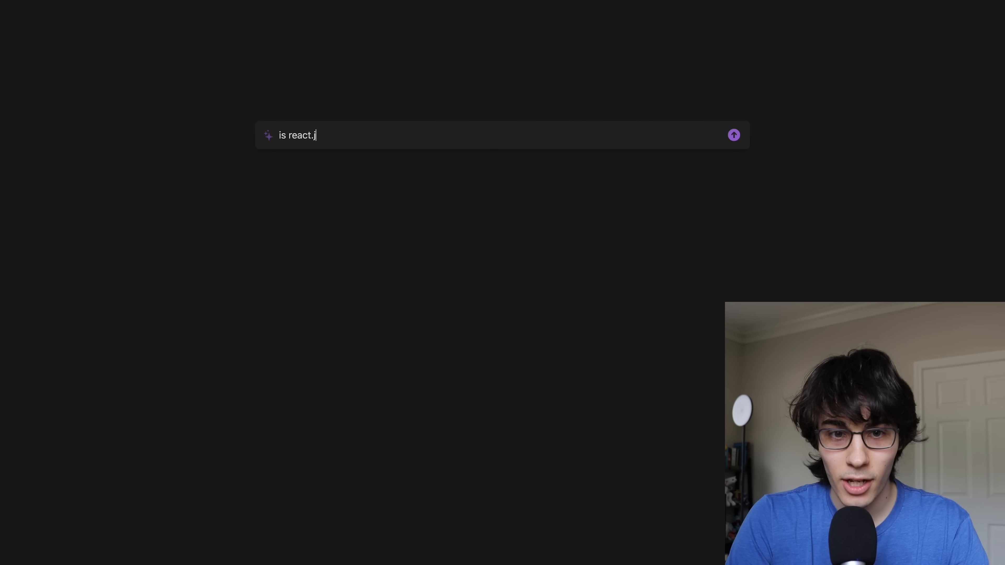
Step: Ask Notion AI 'is react.js or angular.js better' and have it continue writing the comparison
type("s or angular.js")
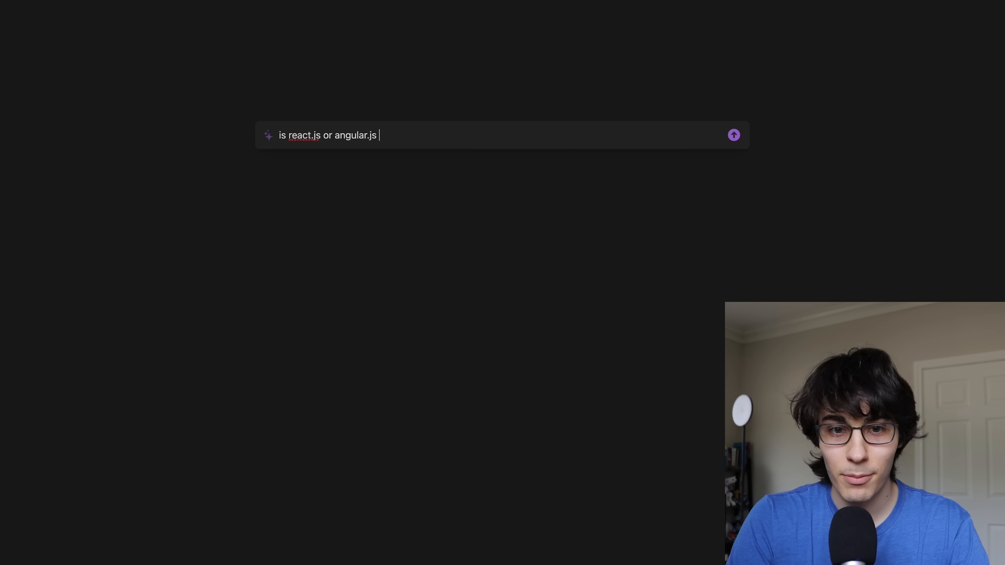
left_click(734, 135)
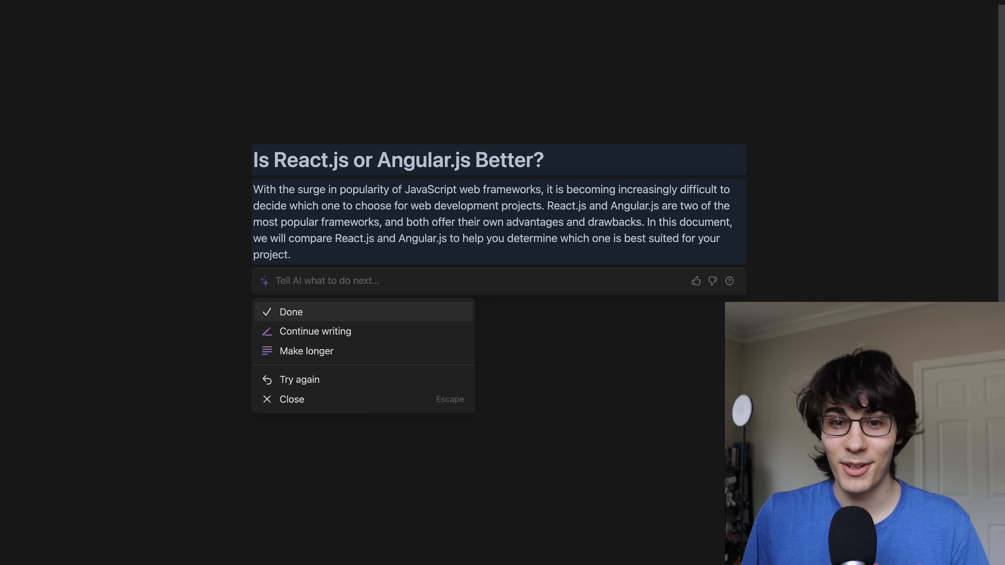
left_click(314, 332)
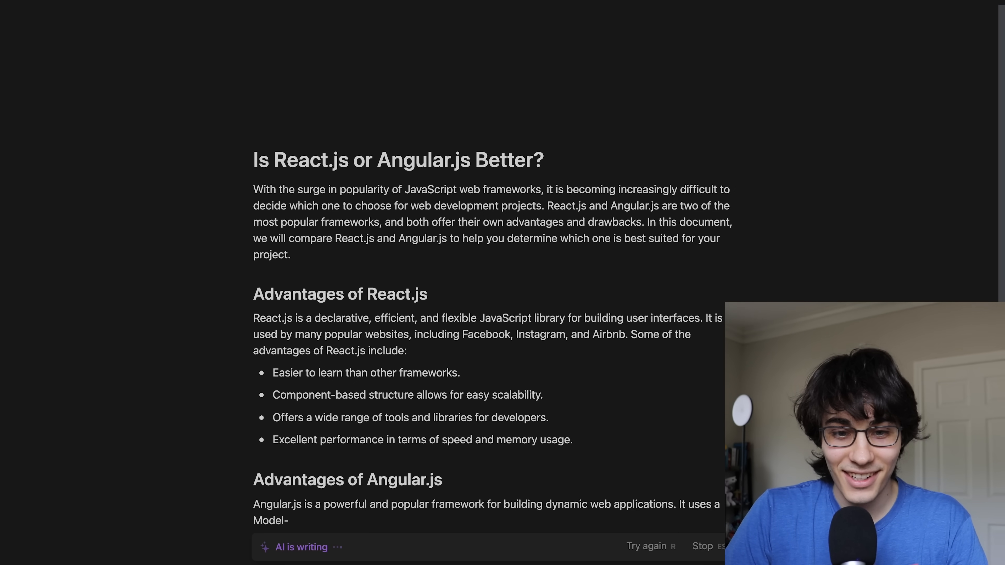
Step: Review the drafted React.js vs Angular.js advantages and disadvantages sections
scroll("down", 3)
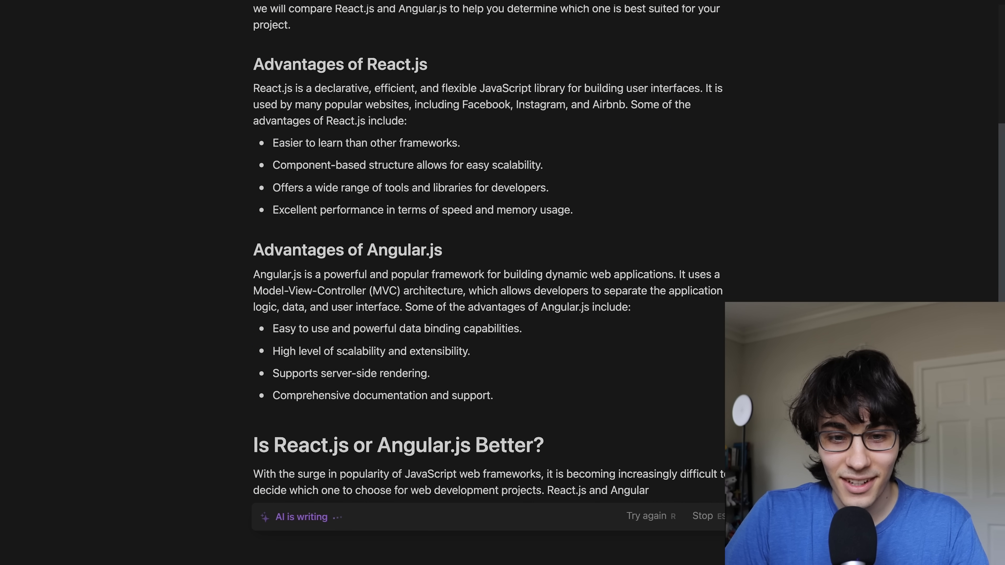
scroll("down", 3)
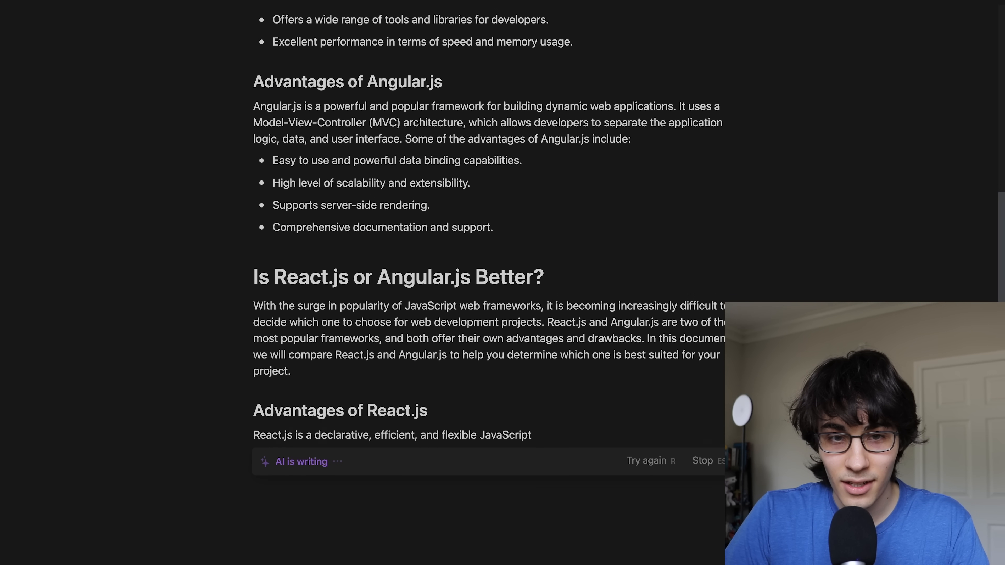
scroll("down", 3)
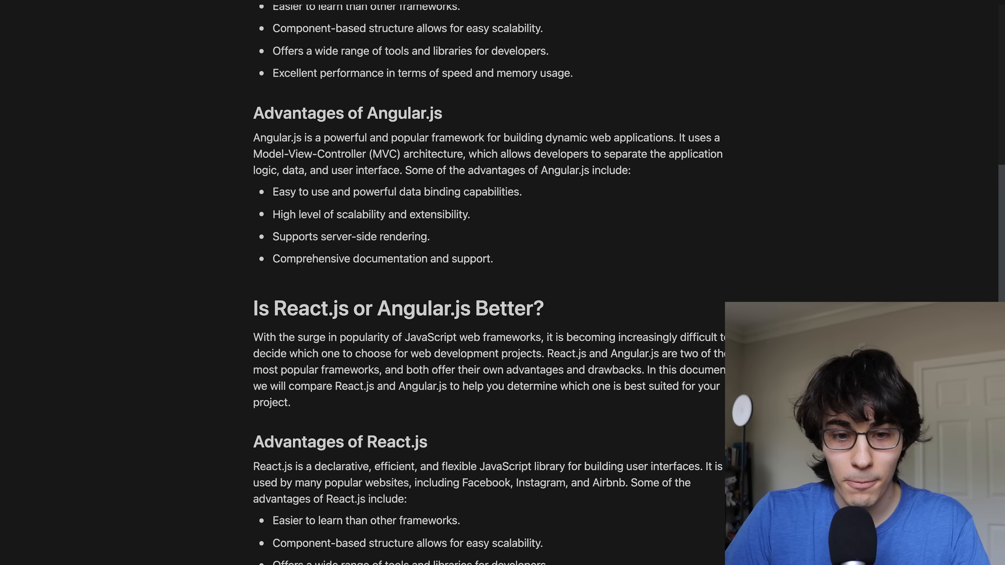
scroll("down", 3)
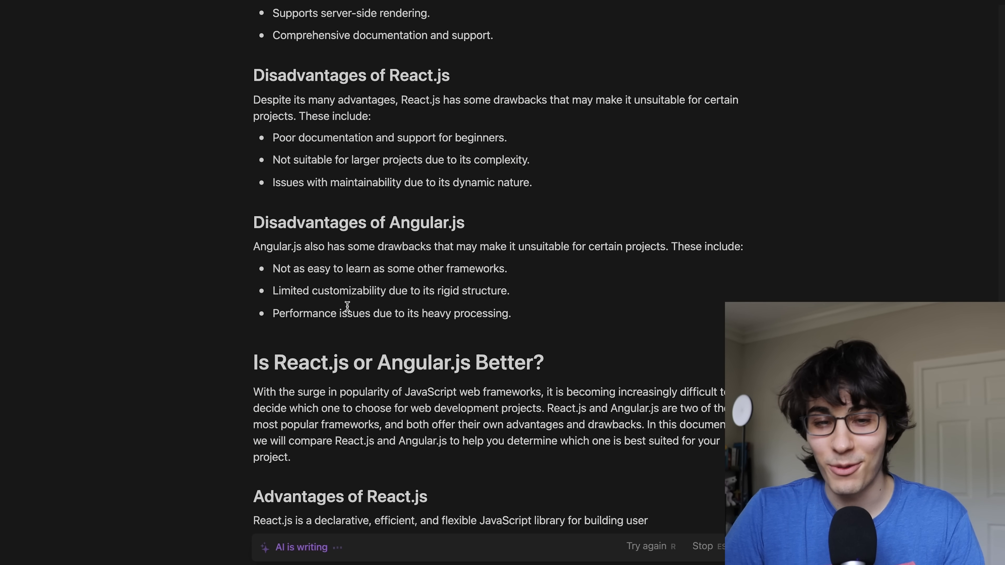
scroll("down", 3)
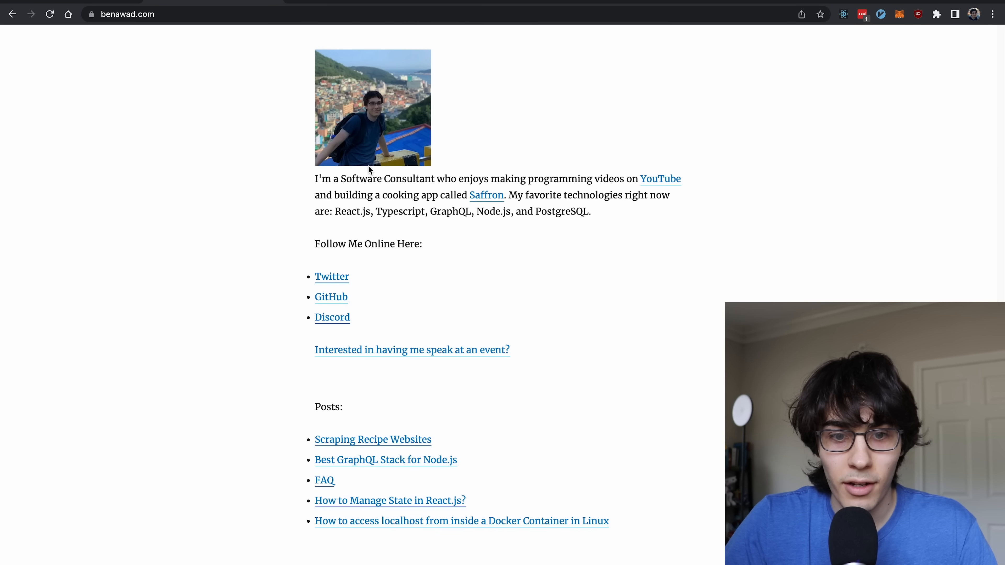
Step: Open the Scraping Recipe Websites post from the blog homepage and select its article text
left_click(372, 439)
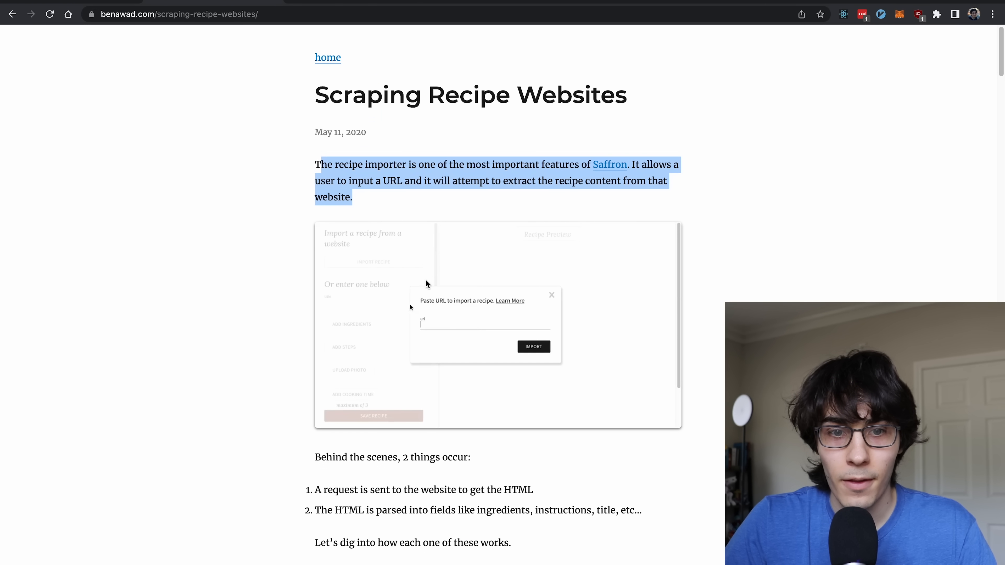
left_click(532, 346)
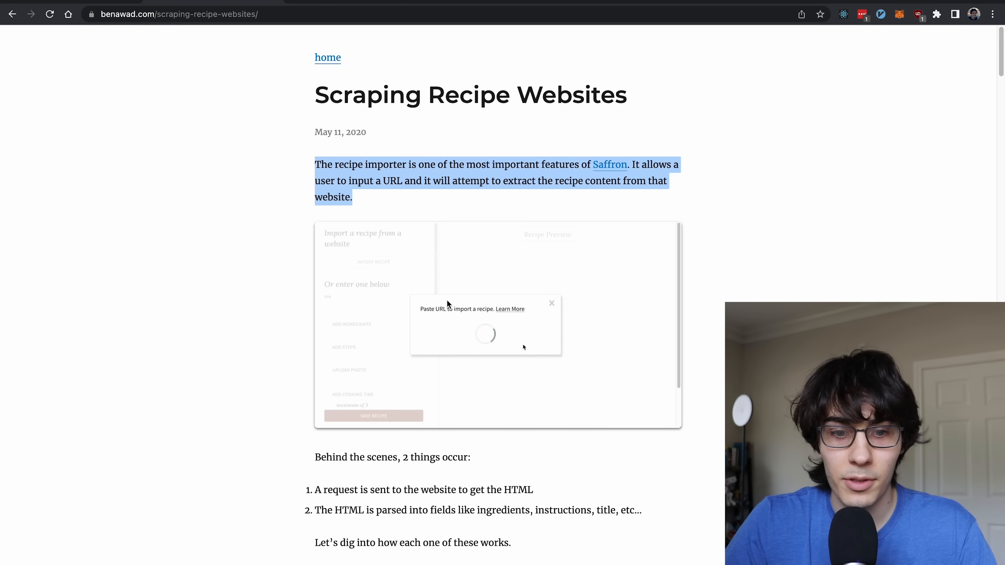
scroll("down", 3)
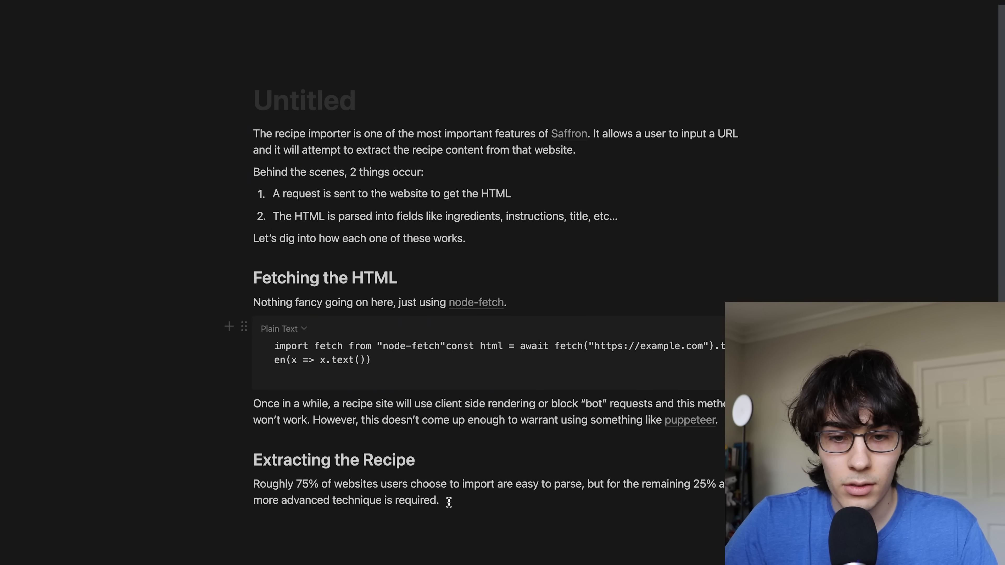
Step: Have Notion AI rewrite the pasted recipe-scraping excerpt into a more flowing draft
type("`")
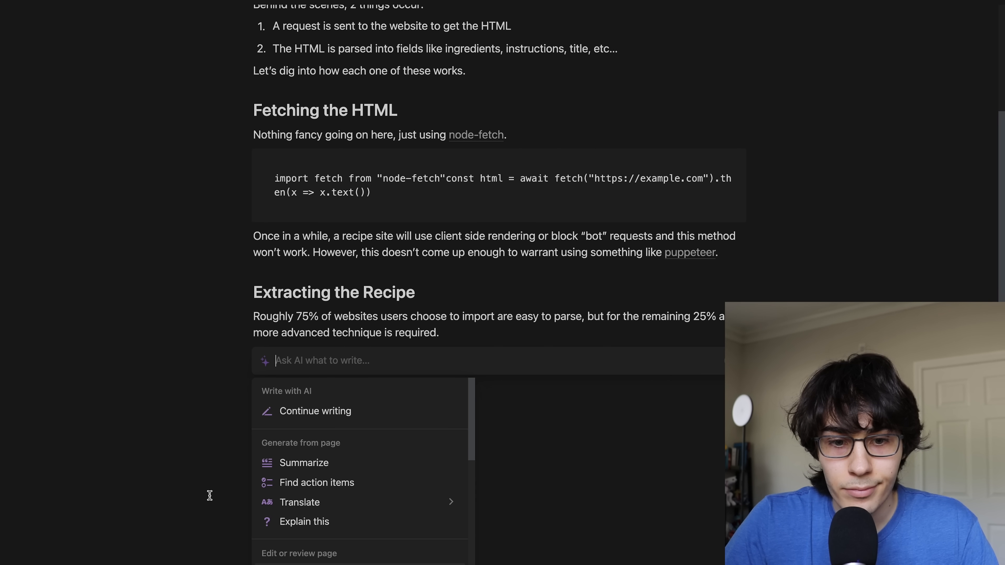
left_click(314, 411)
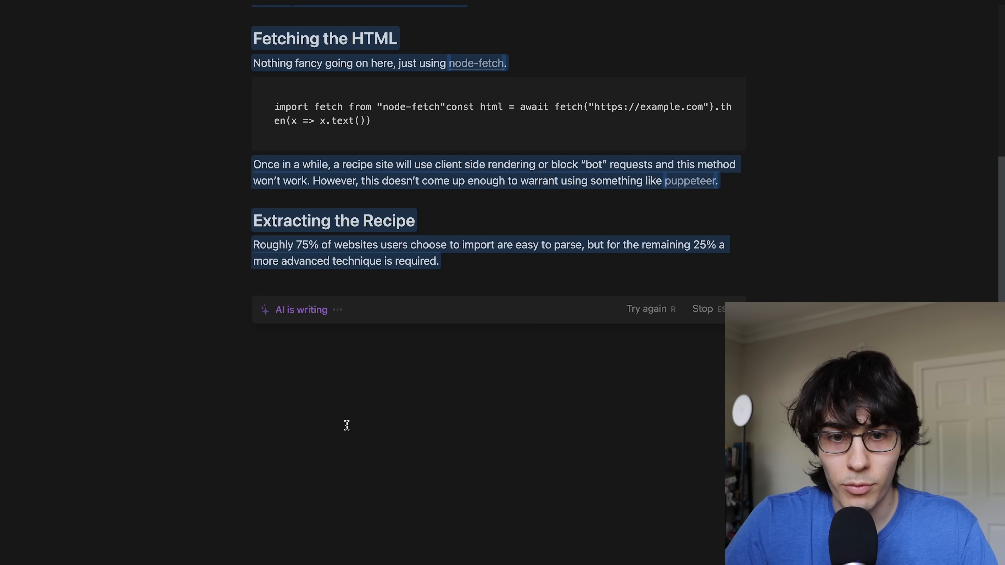
scroll("up", 3)
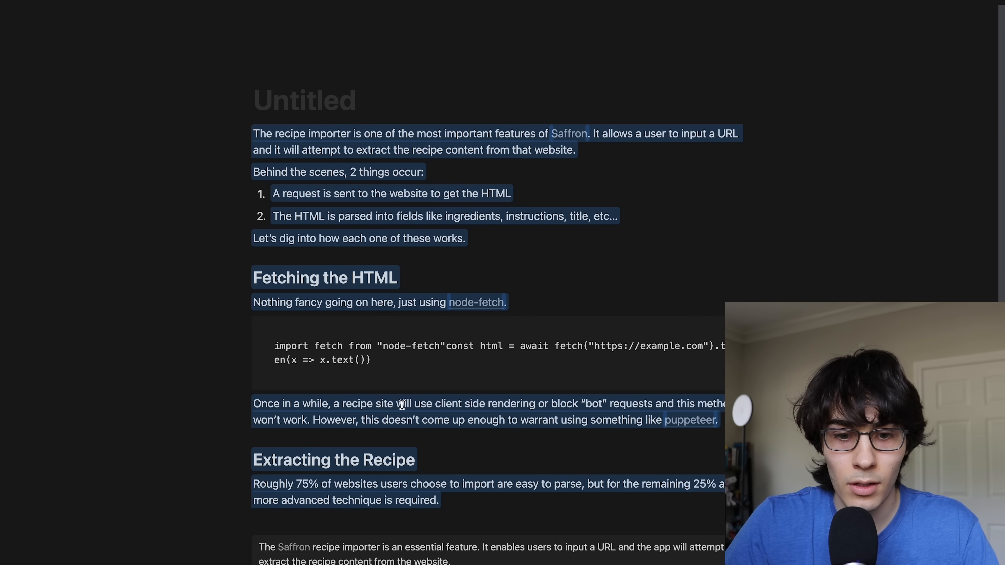
scroll("down", 3)
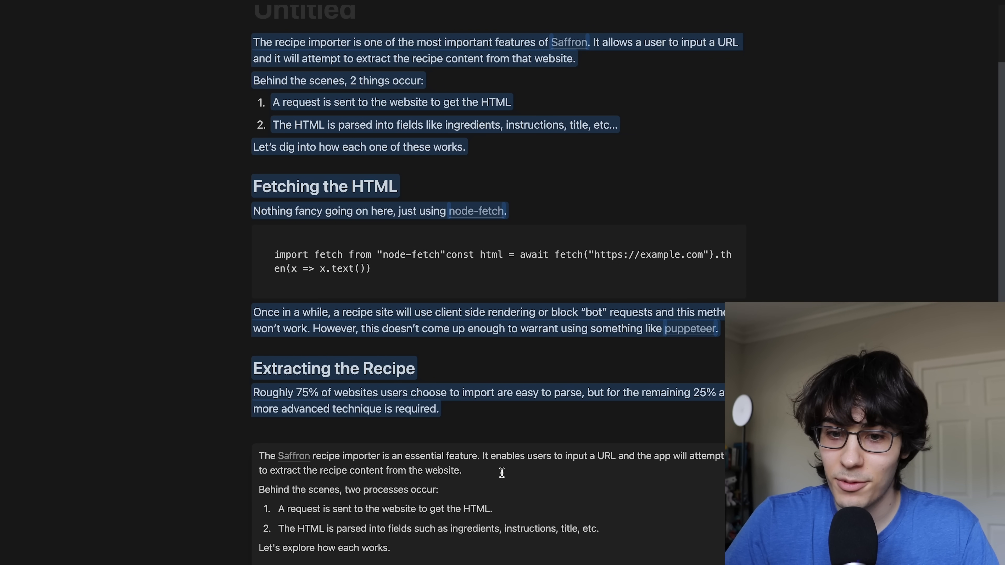
scroll("up", 3)
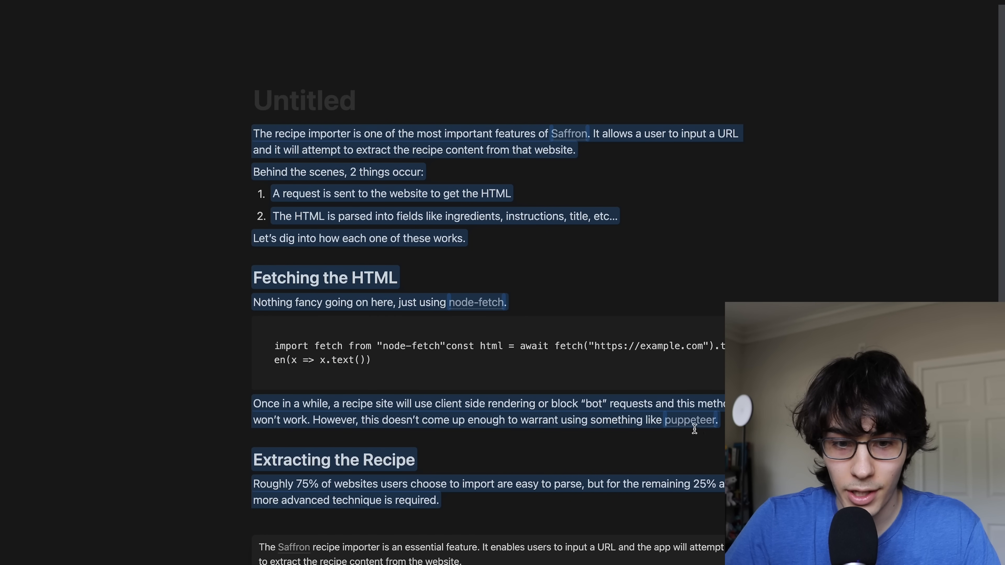
scroll("down", 3)
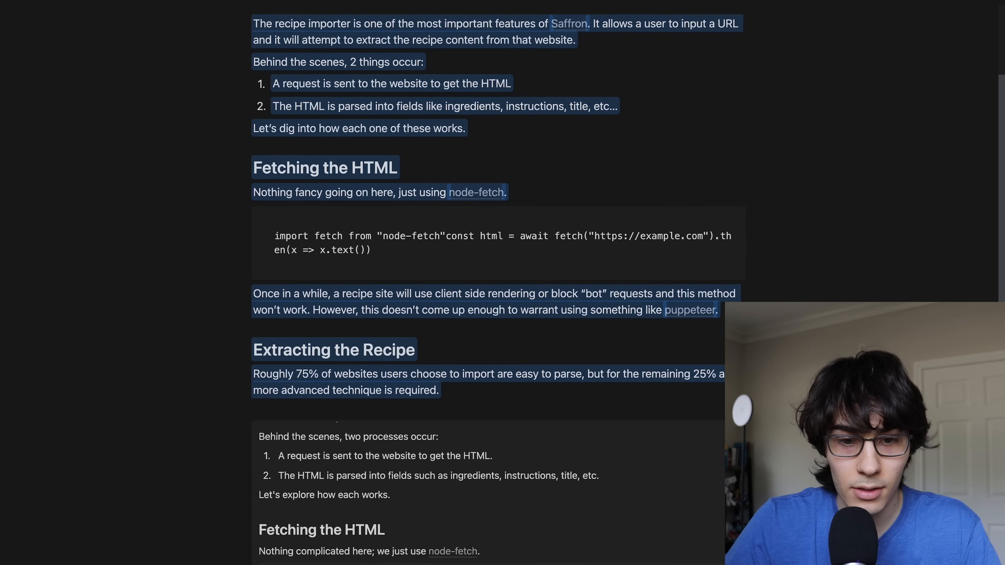
scroll("down", 3)
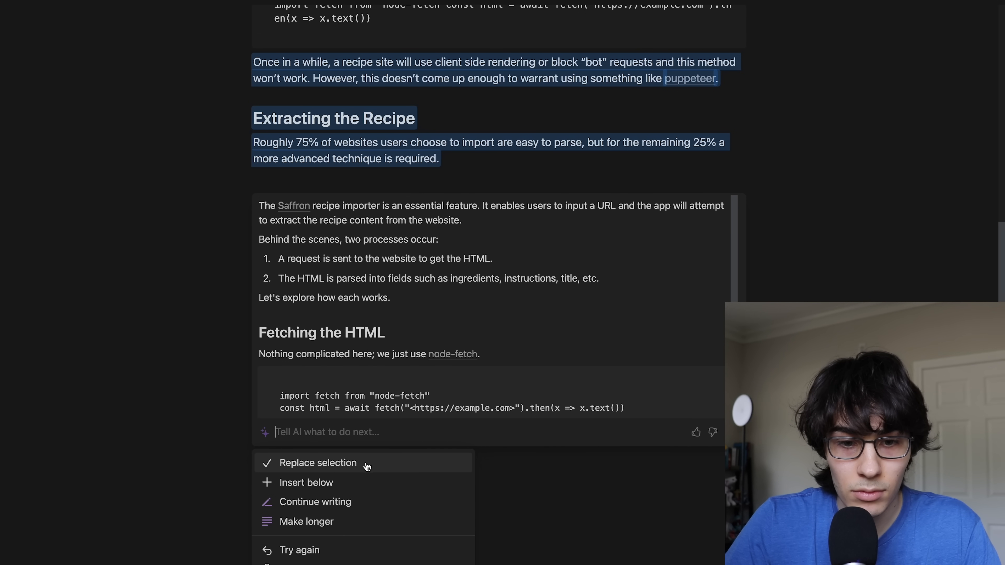
Step: Accept the AI-rewritten excerpt beneath the pasted post
left_click(318, 463)
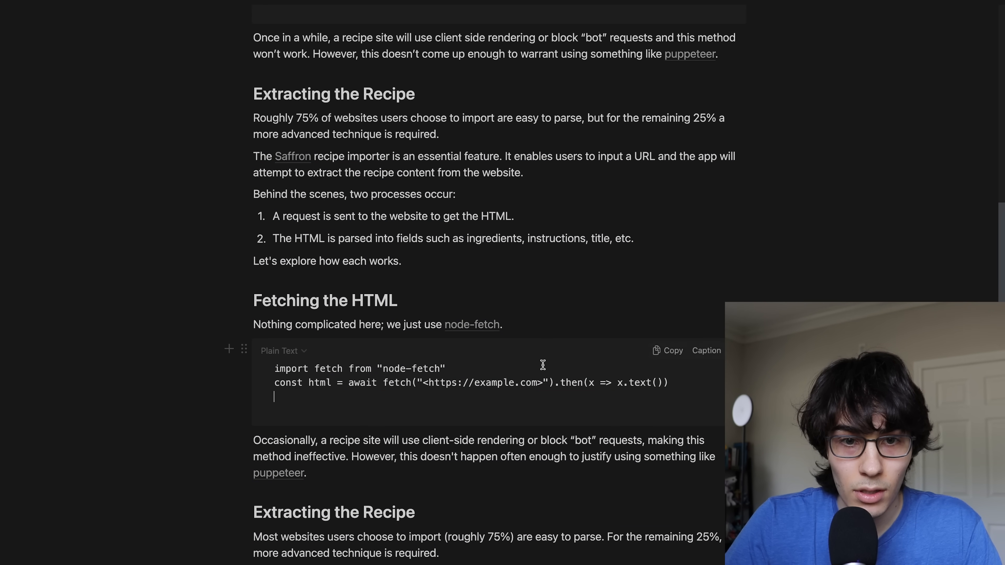
scroll("up", 3)
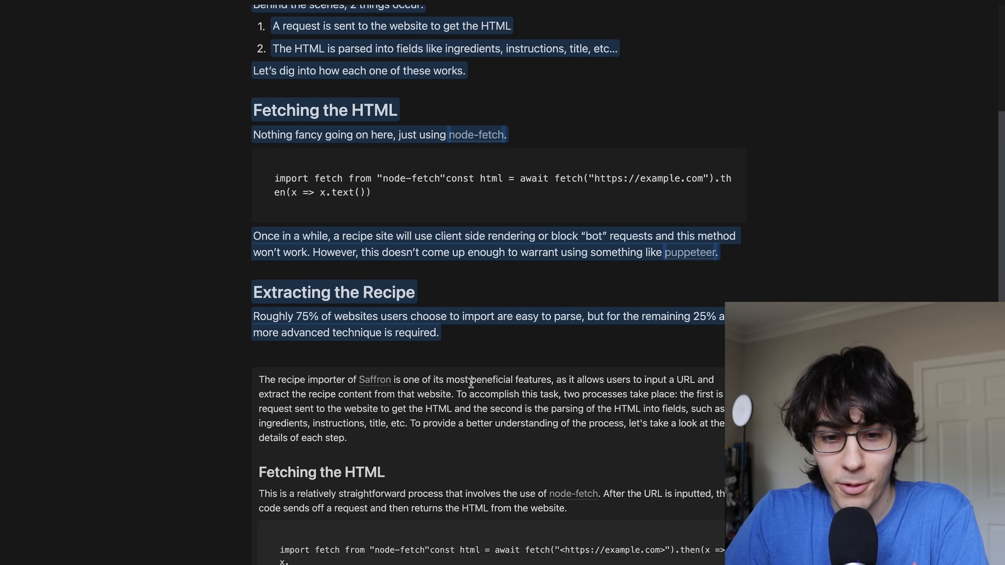
Step: Replace the excerpt with the longer Improve writing result and add an AI summary paragraph
scroll("down", 3)
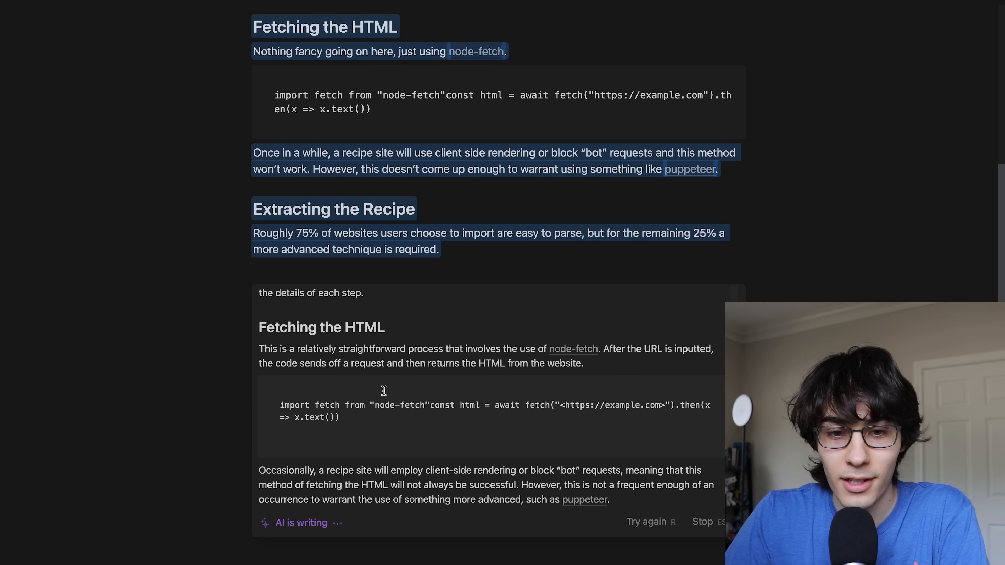
scroll("down", 3)
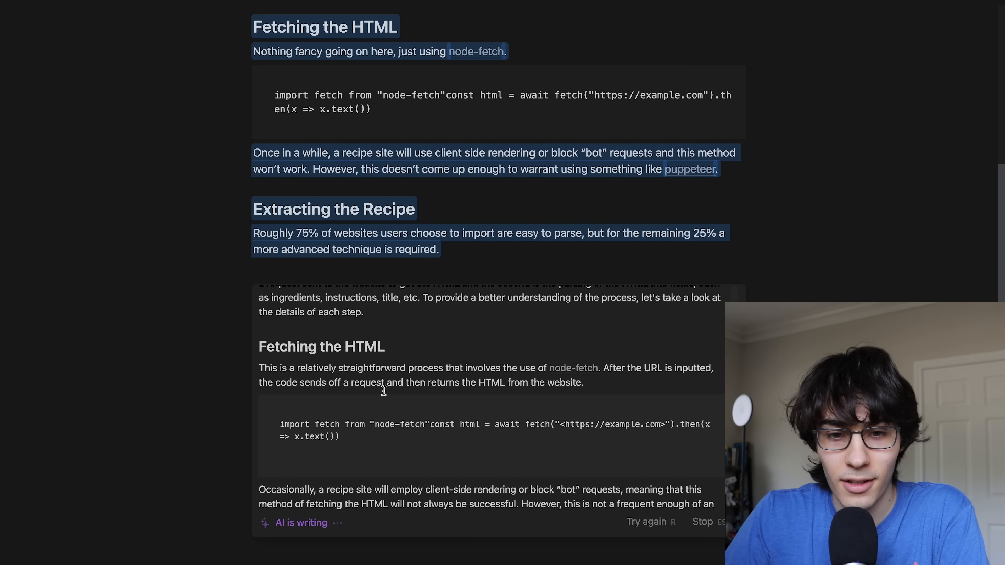
scroll("up", 3)
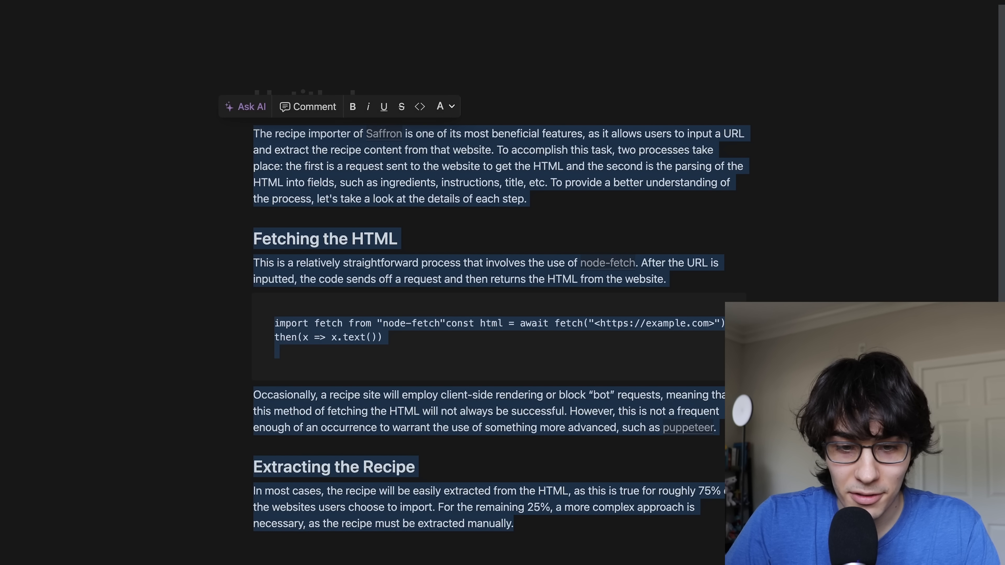
left_click(514, 523)
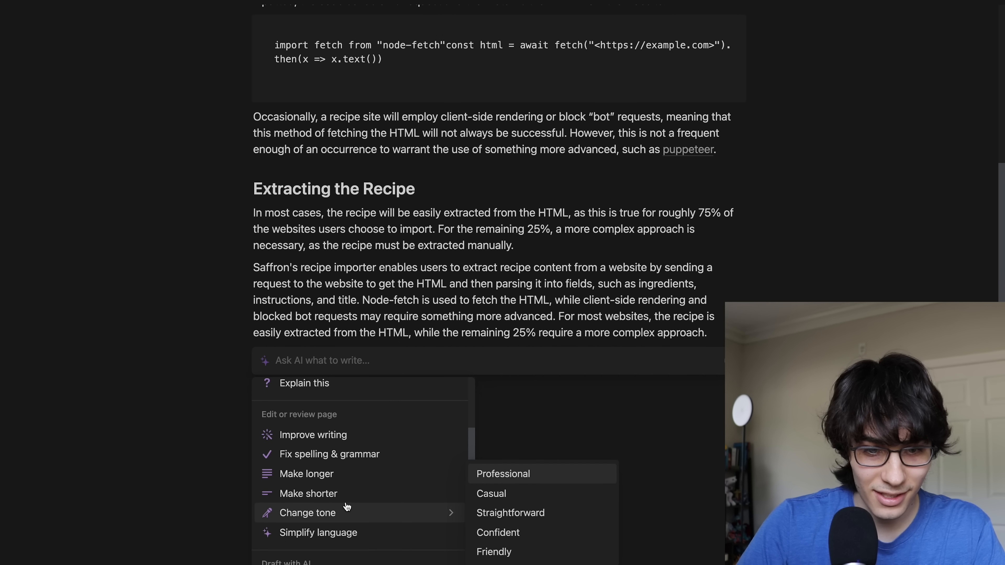
mouse_move(344, 454)
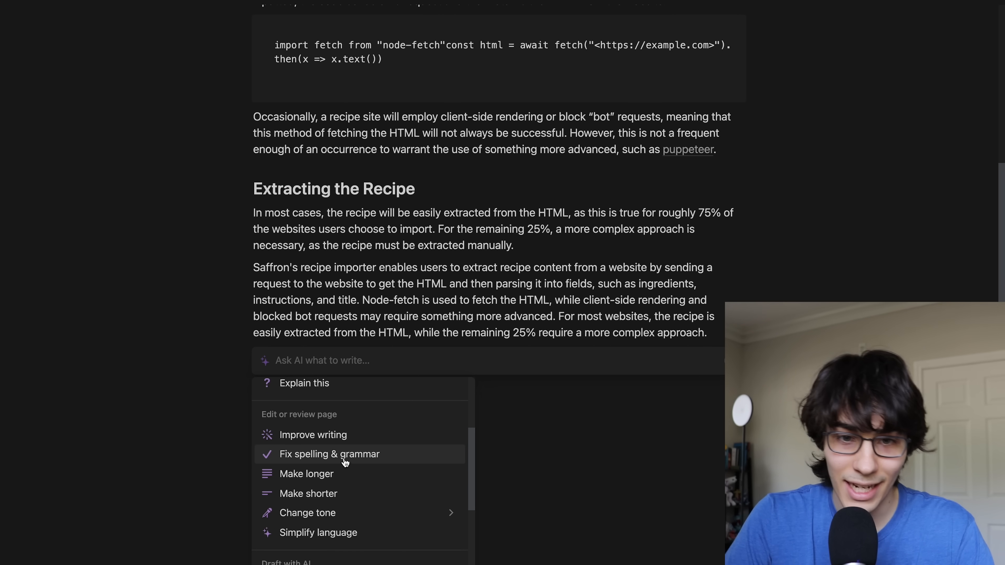